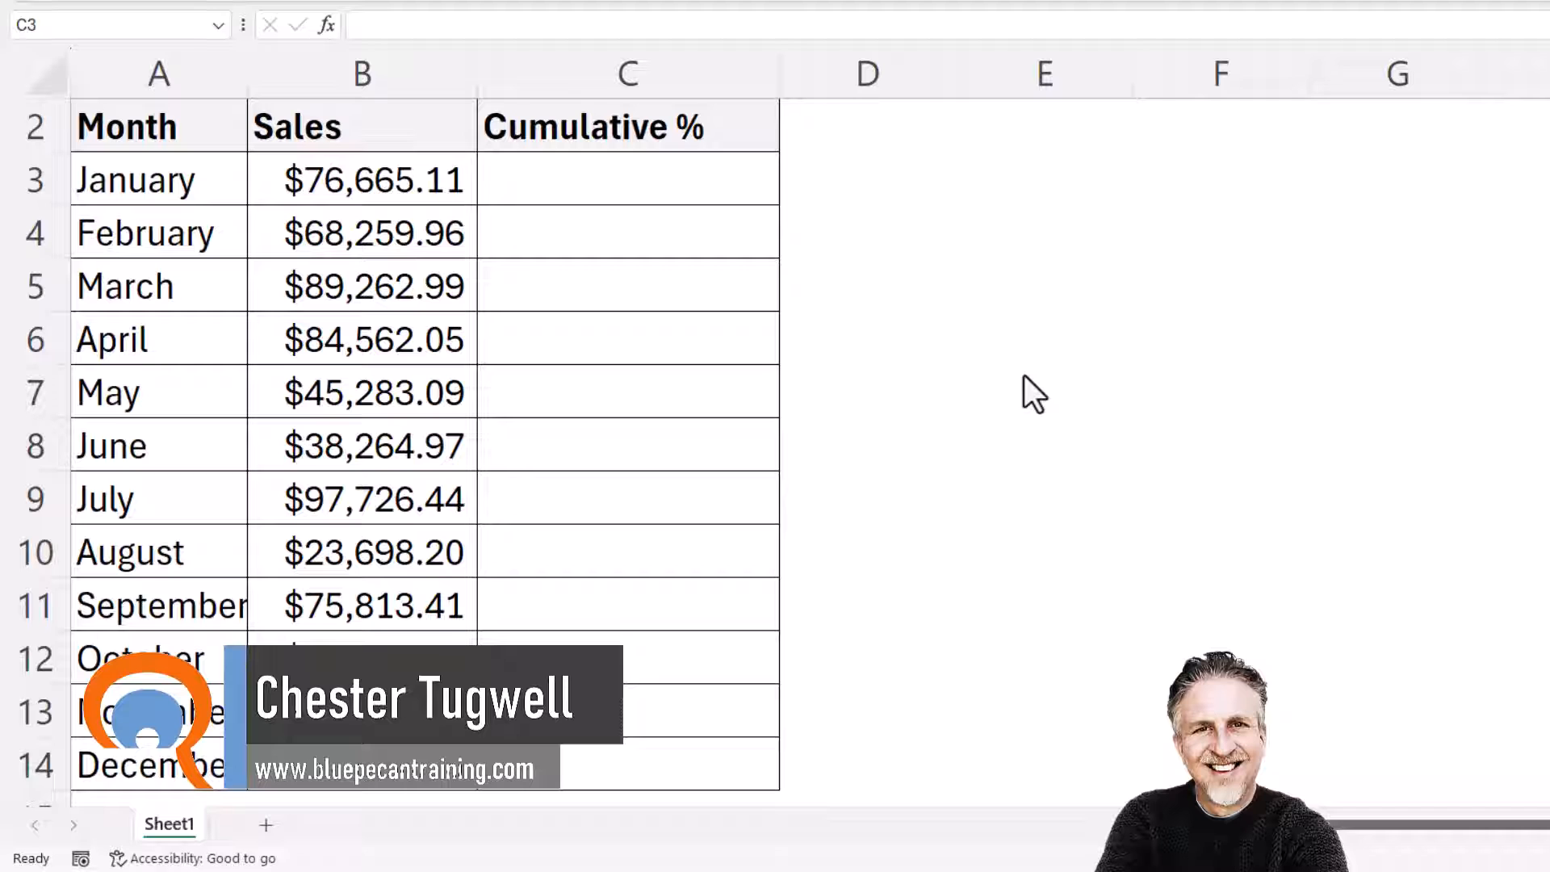
mouse_move(365, 188)
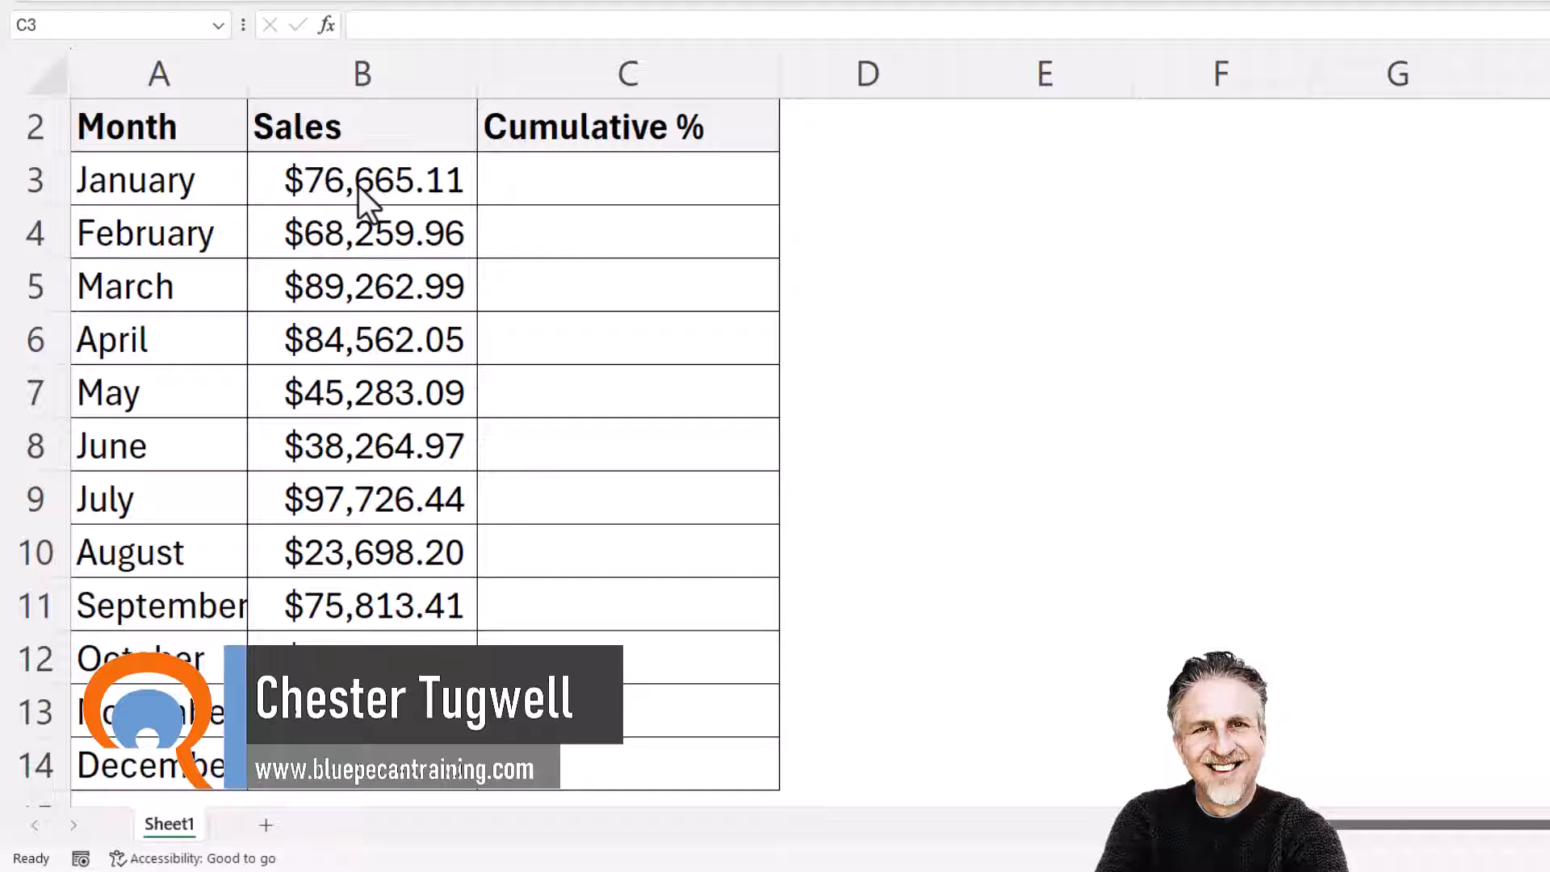
- Add a Quick Analysis running total of the January–December sales into column C
left_click(361, 180)
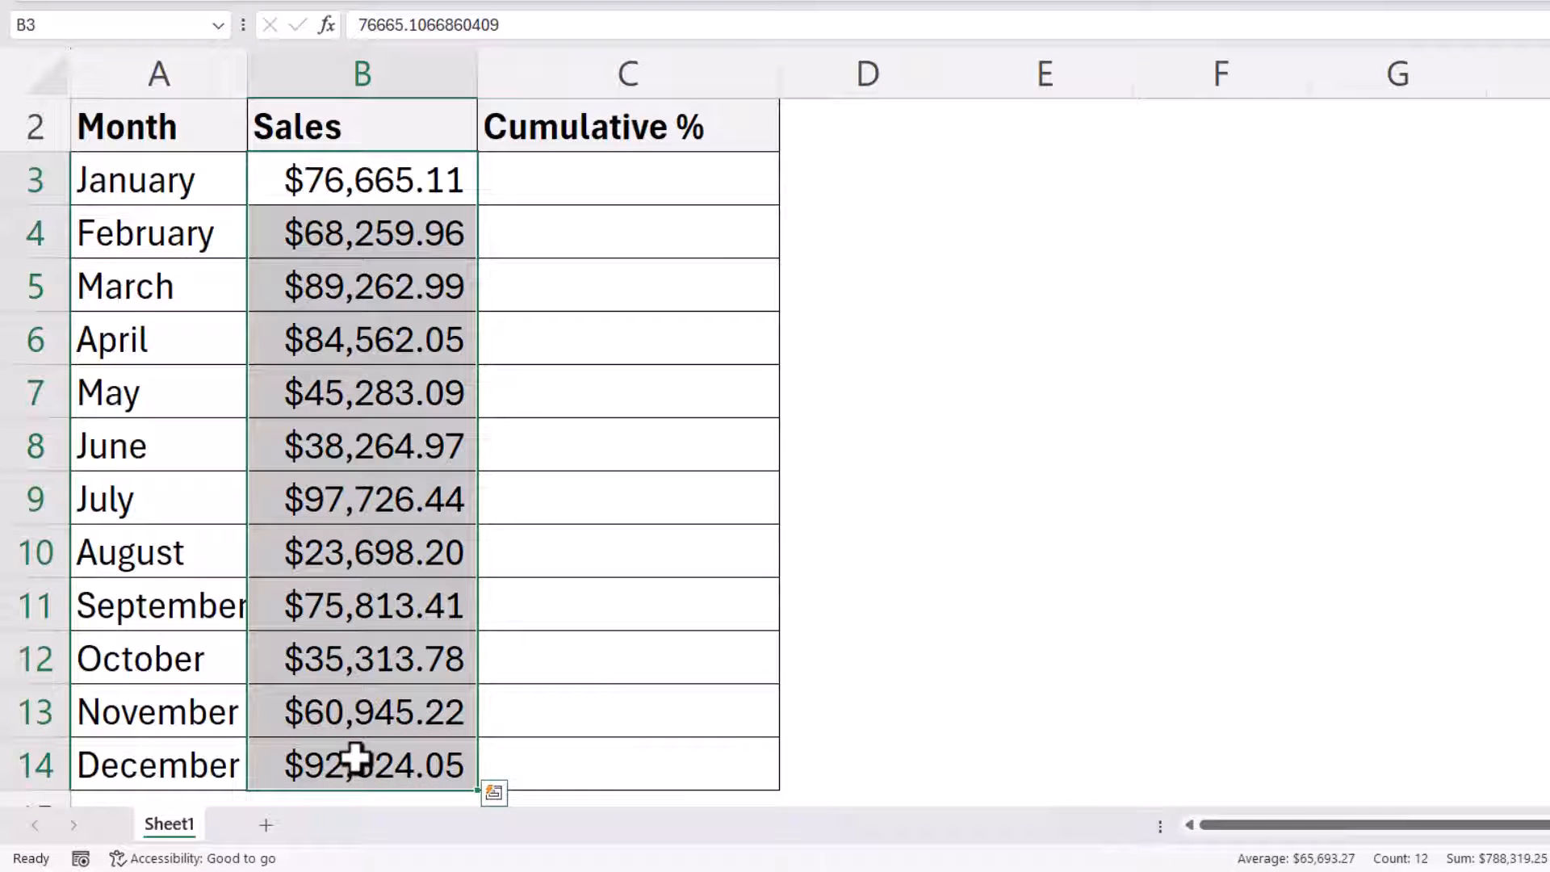
mouse_move(493, 792)
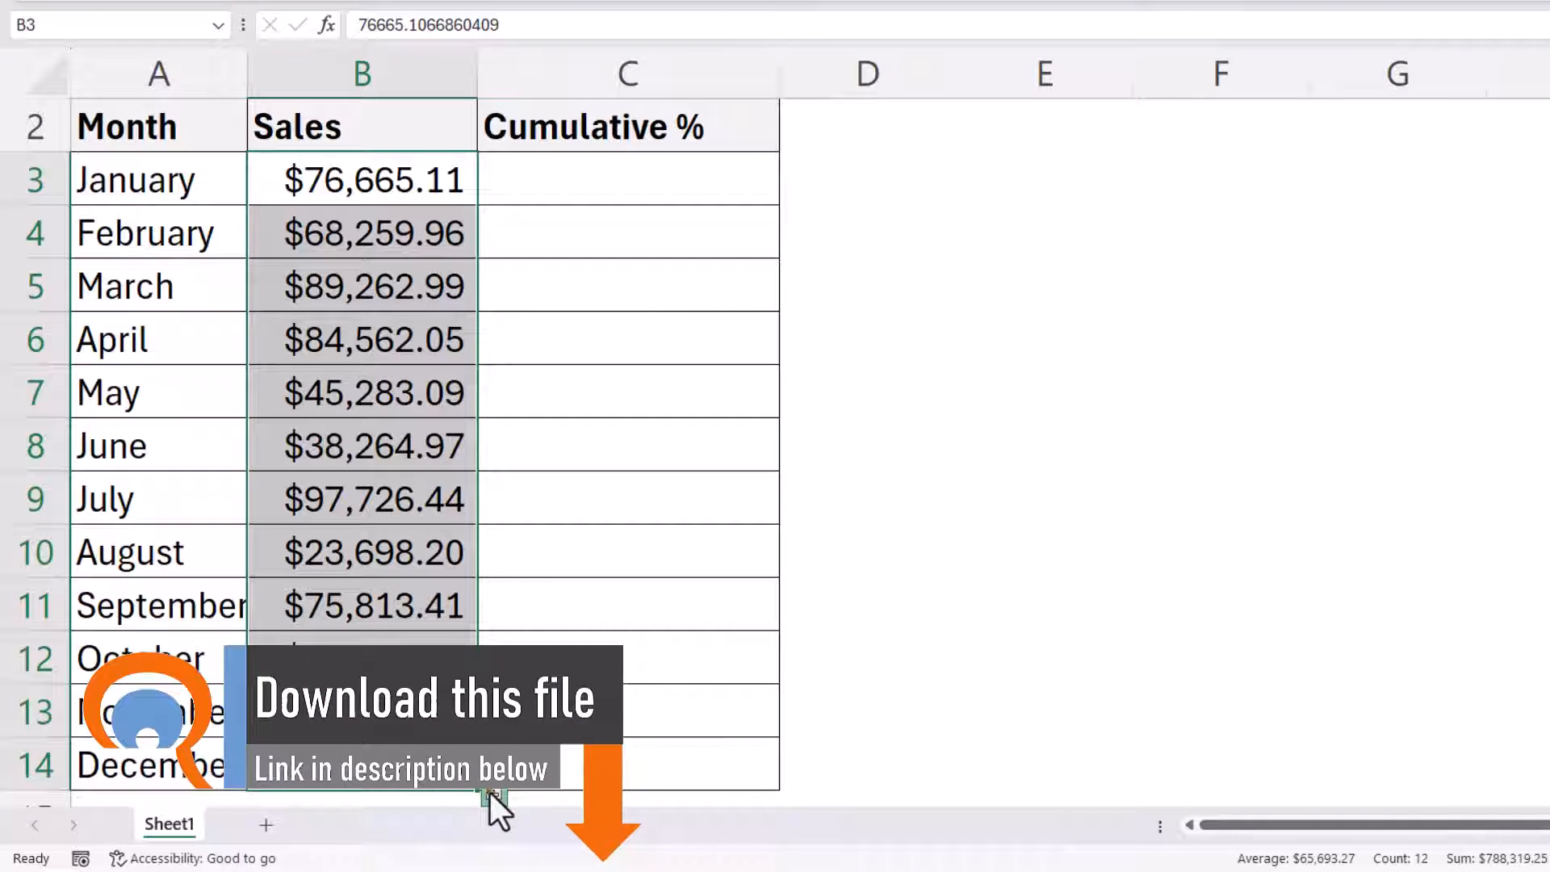
left_click(493, 796)
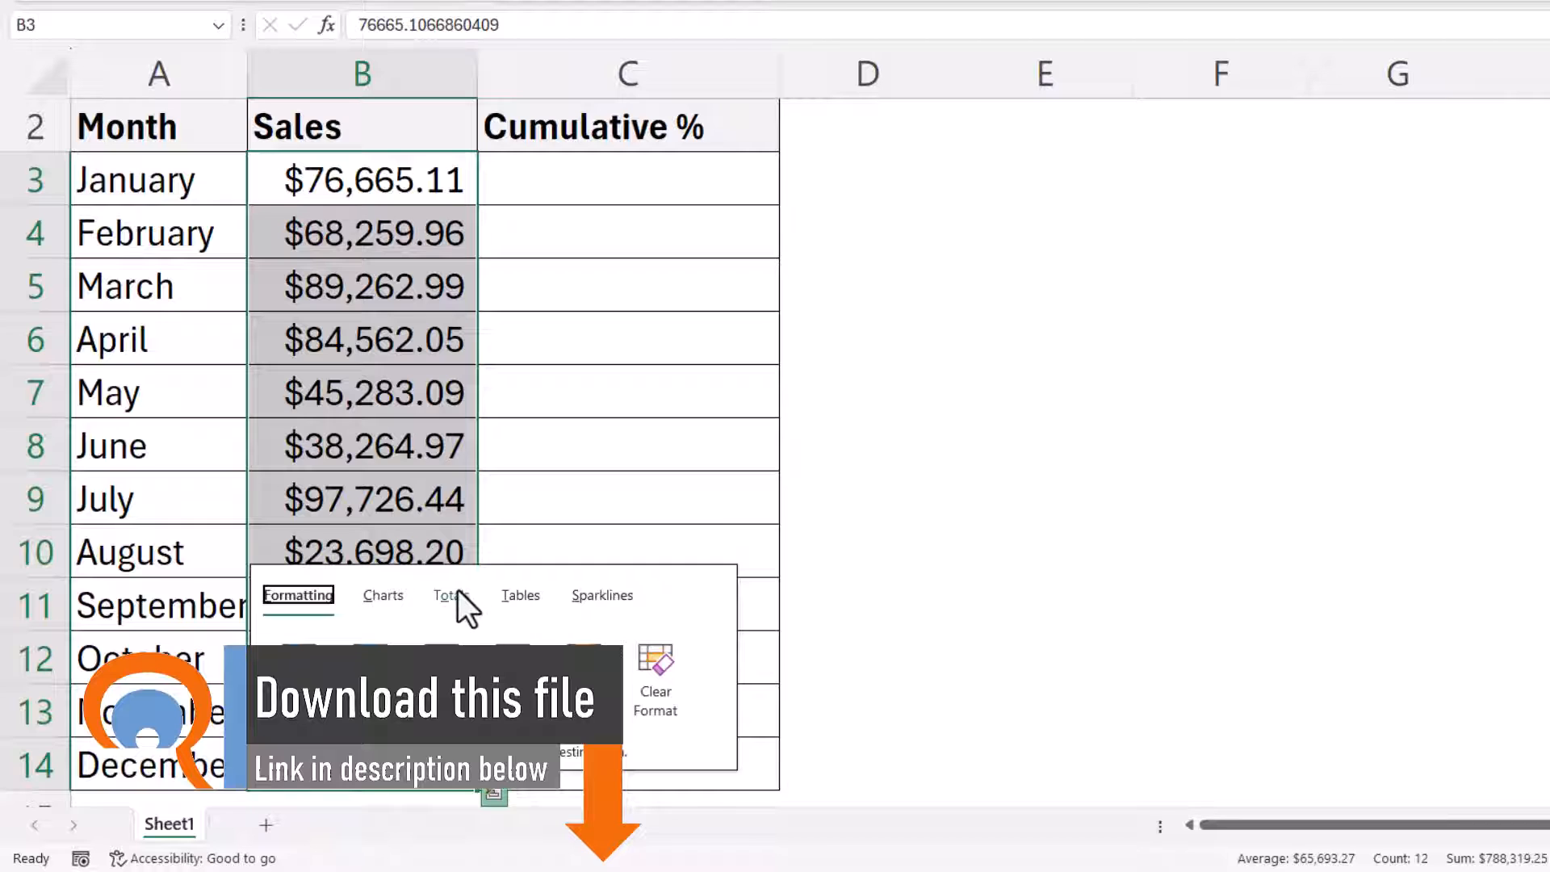
left_click(451, 595)
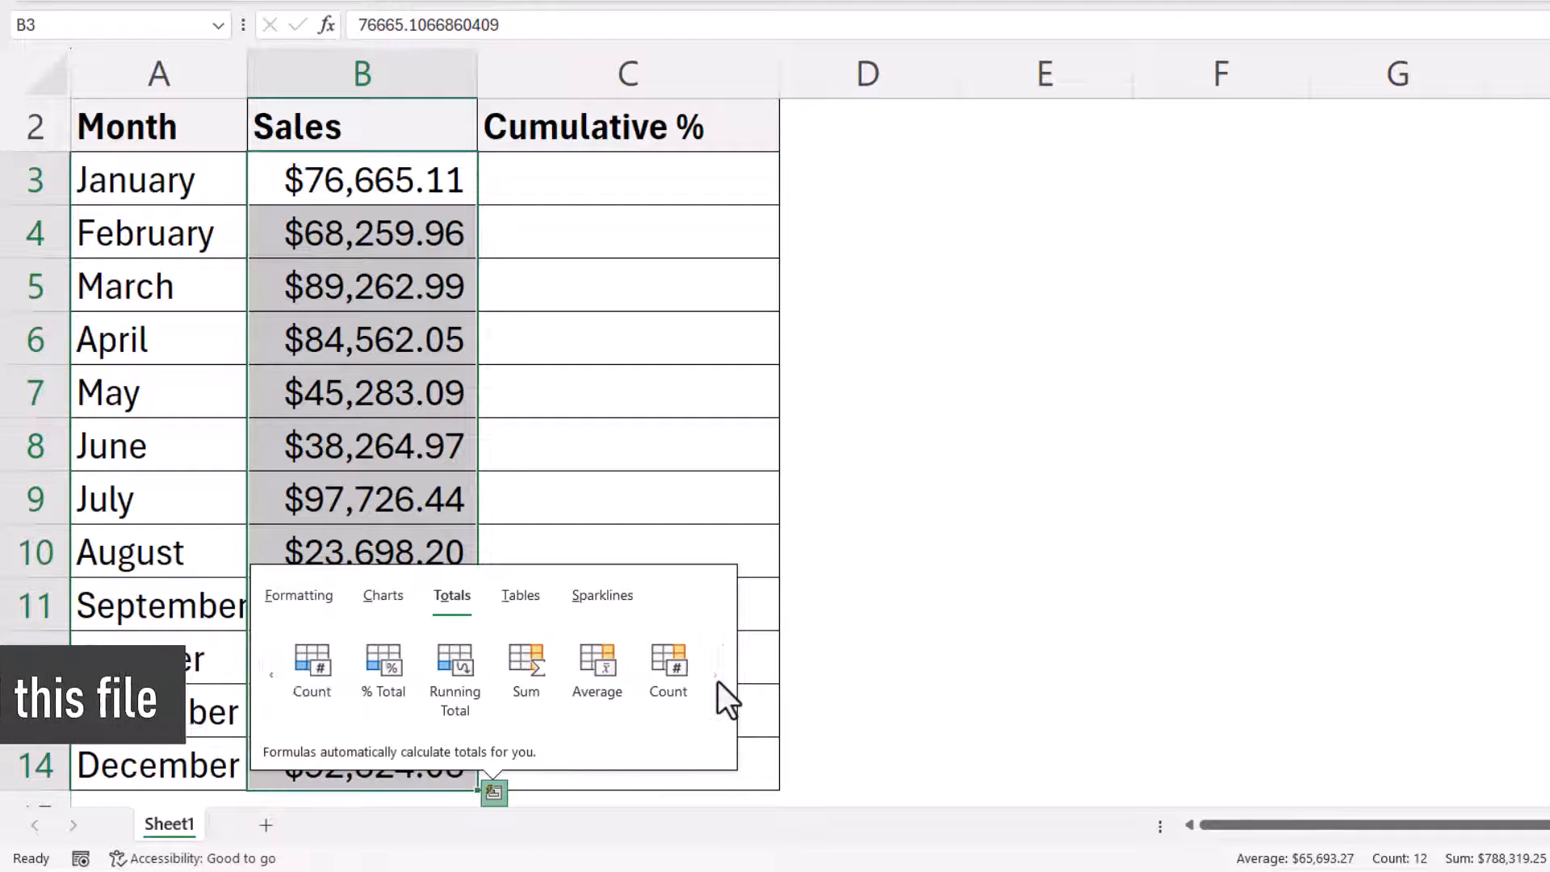
left_click(453, 673)
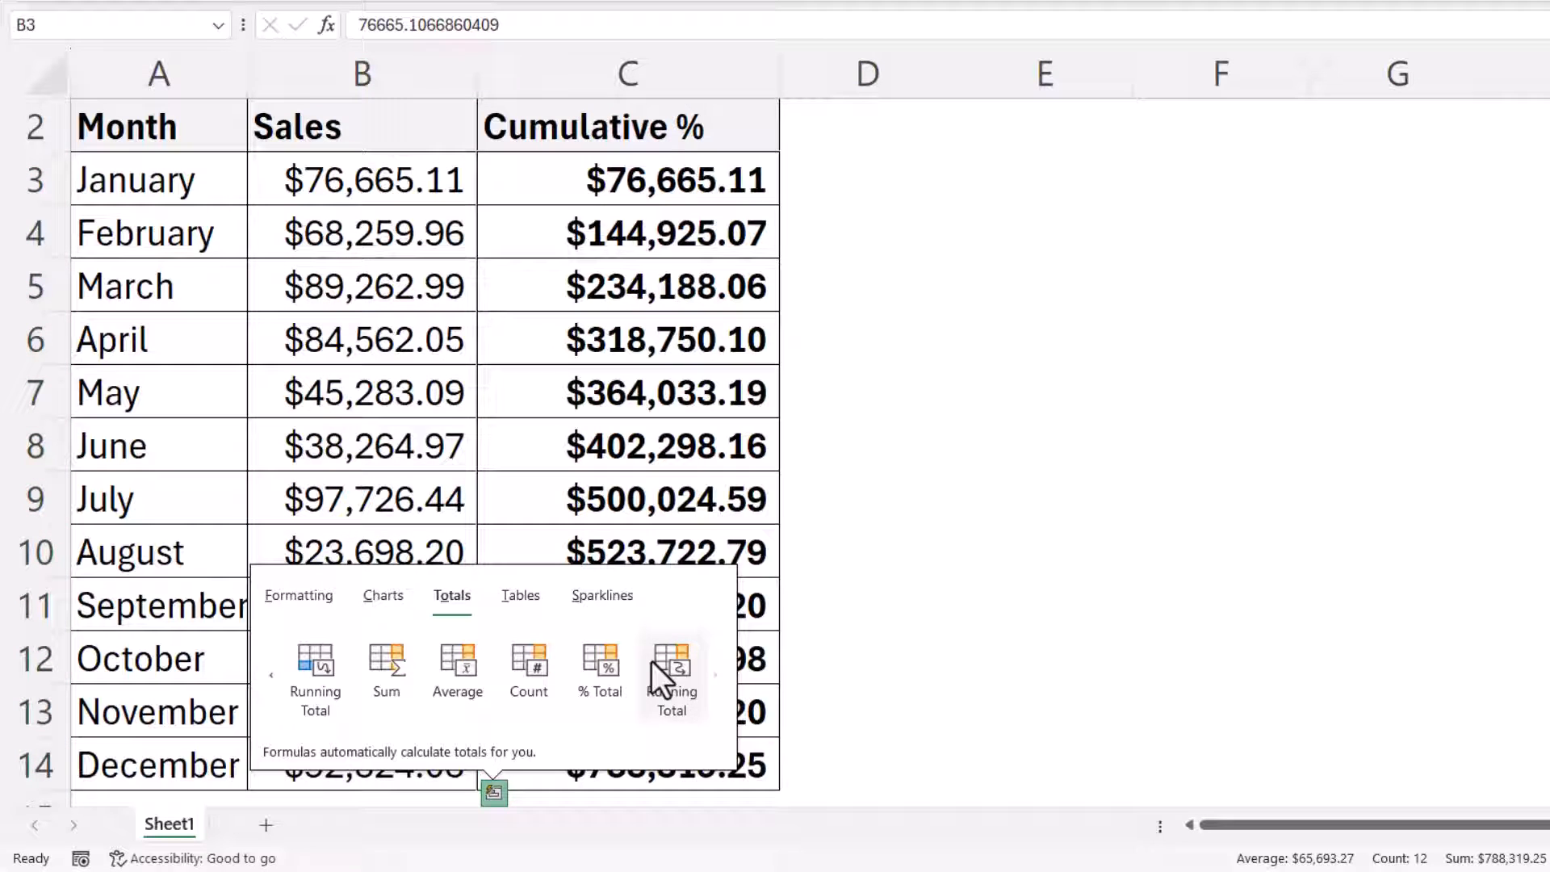
mouse_move(677, 692)
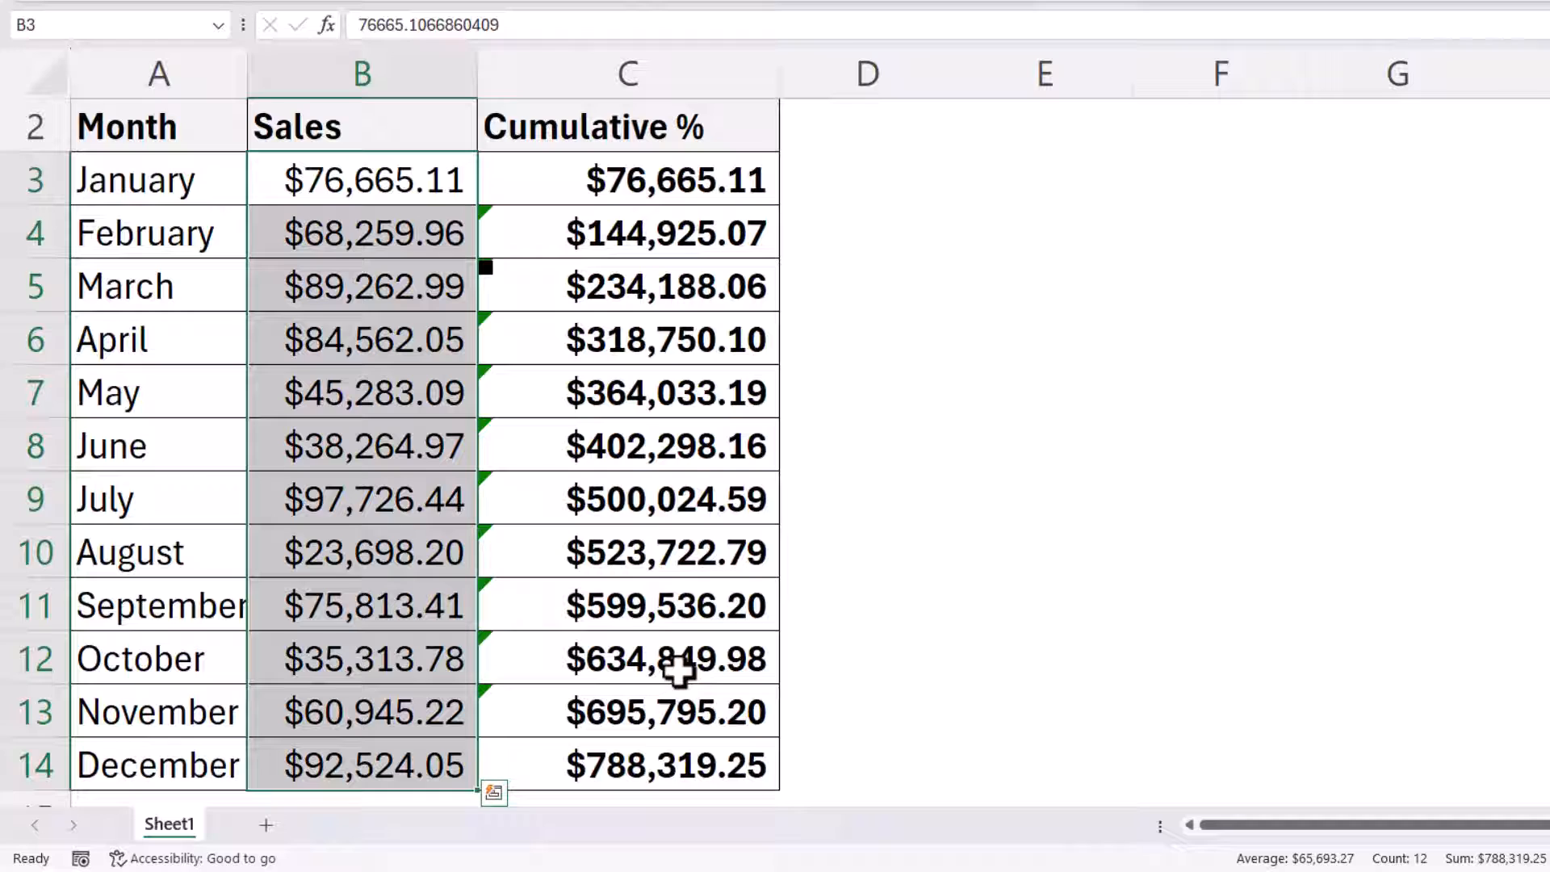
mouse_move(664, 259)
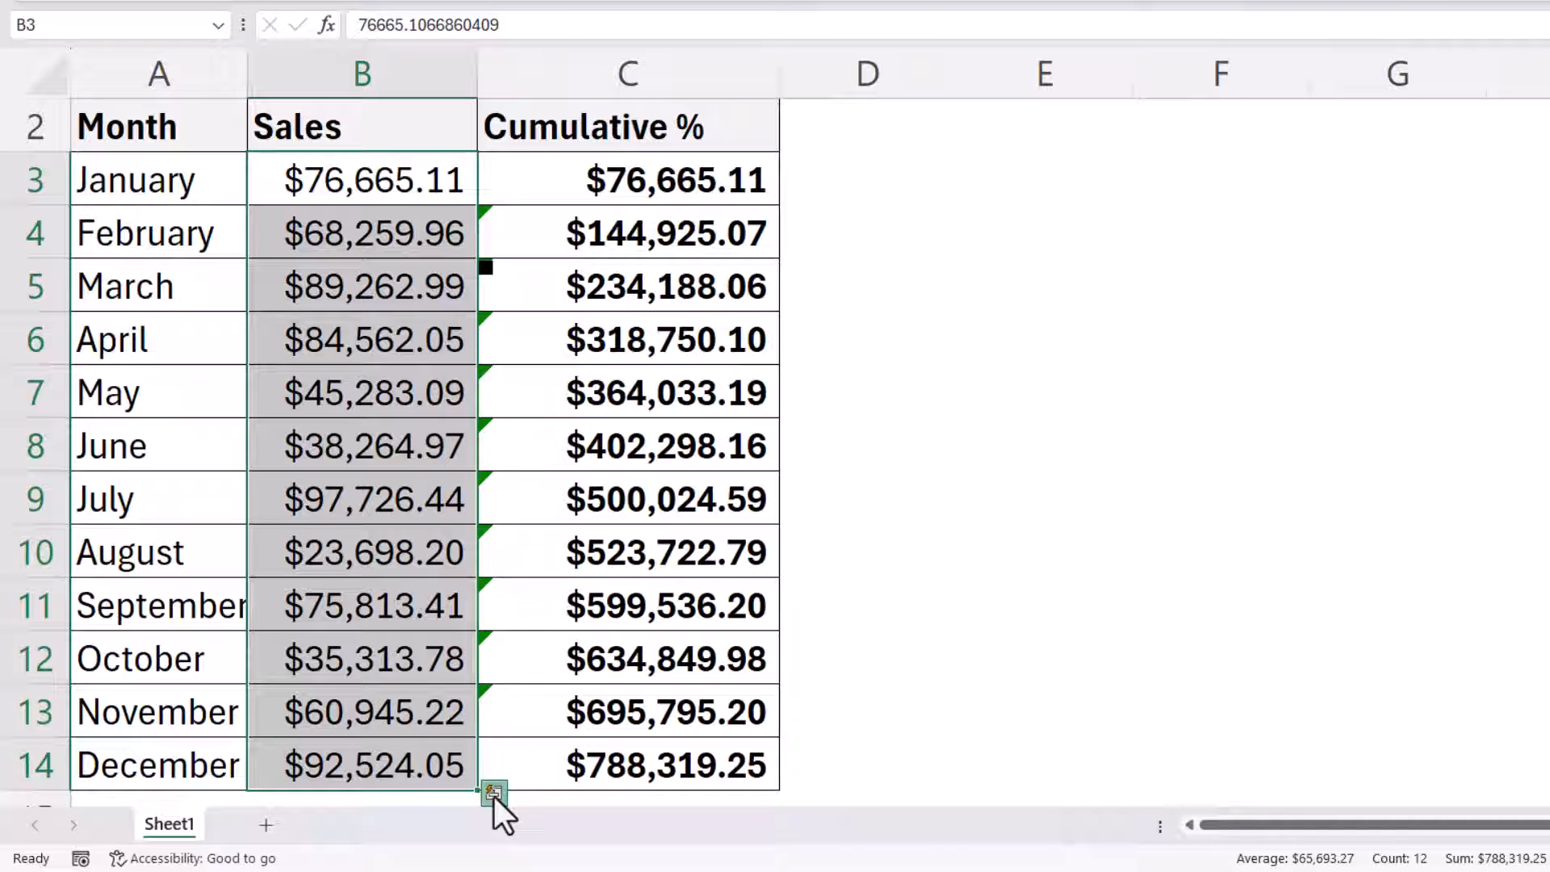
- Enter =SUM(B$3:B3) in C3 so January shows a running sum of $76,665.11
left_click(866, 338)
type("=")
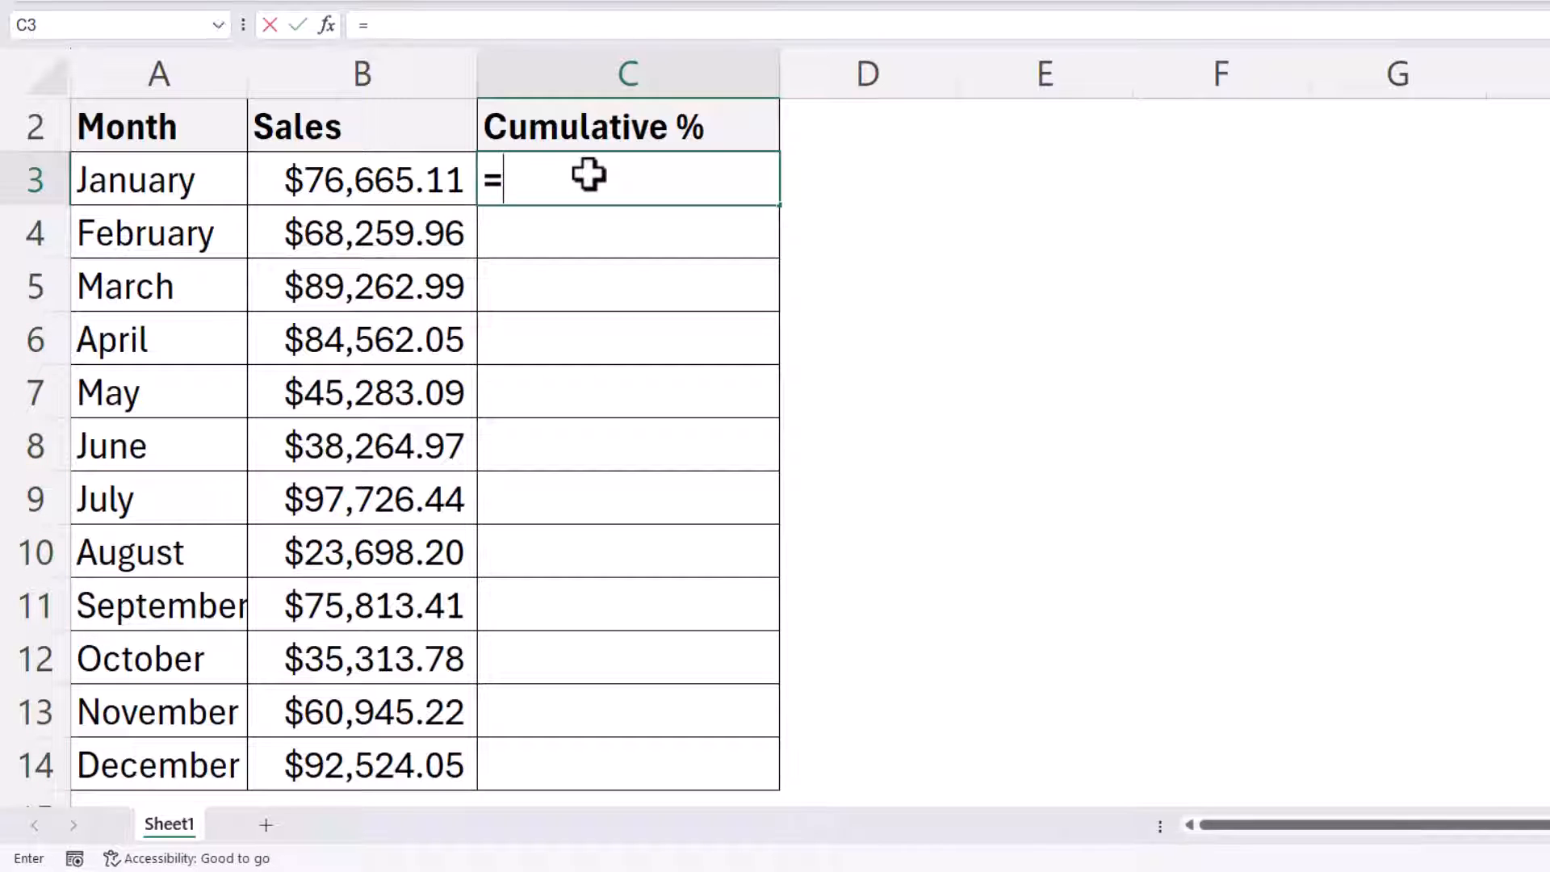
type("sum(")
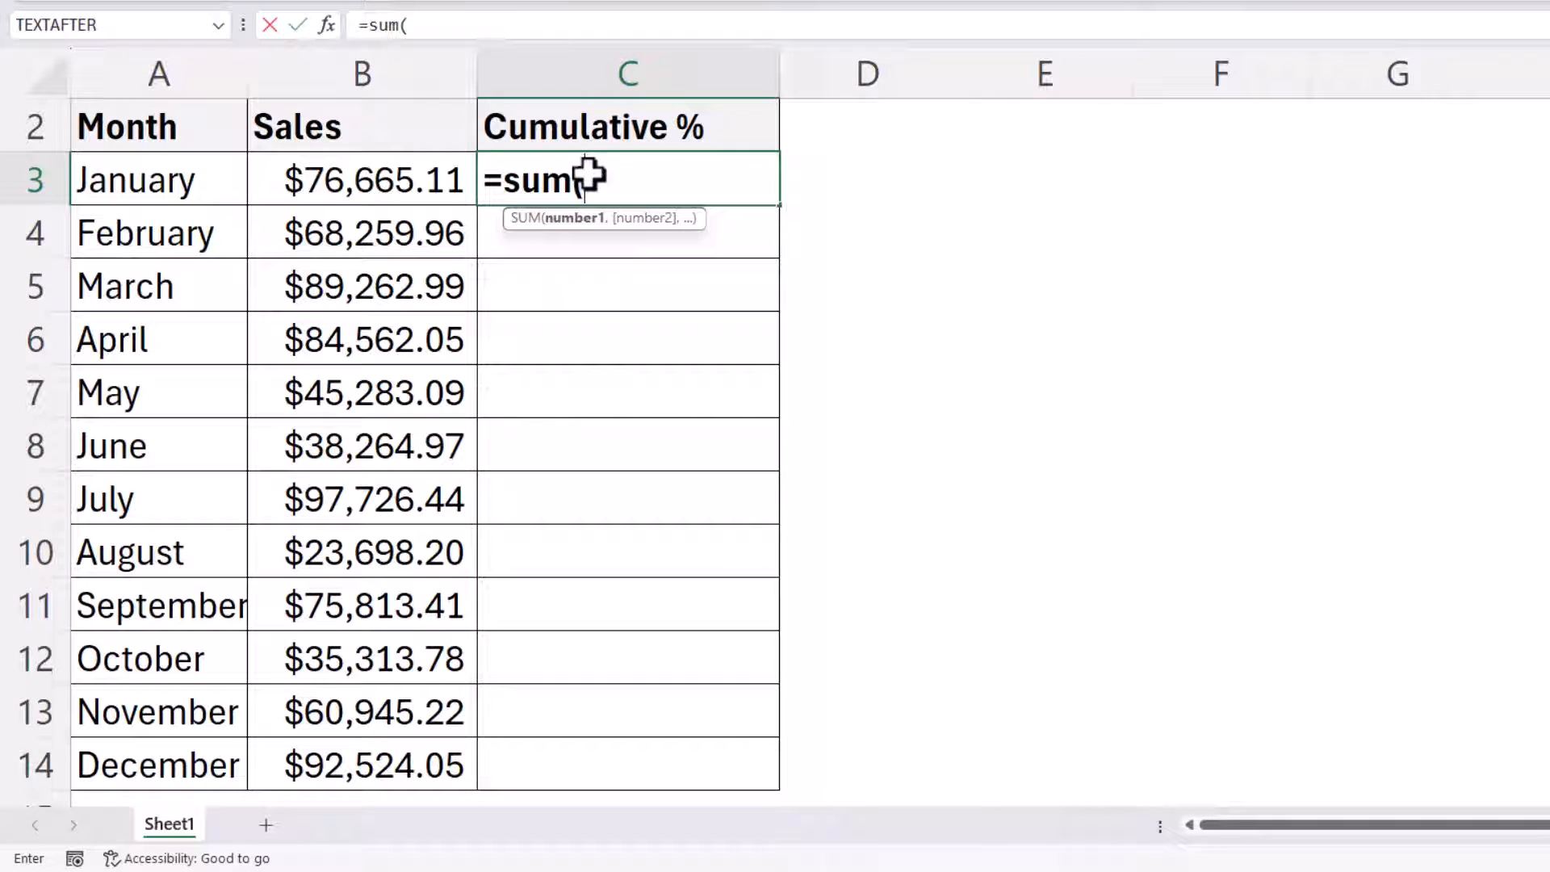
left_click(360, 179)
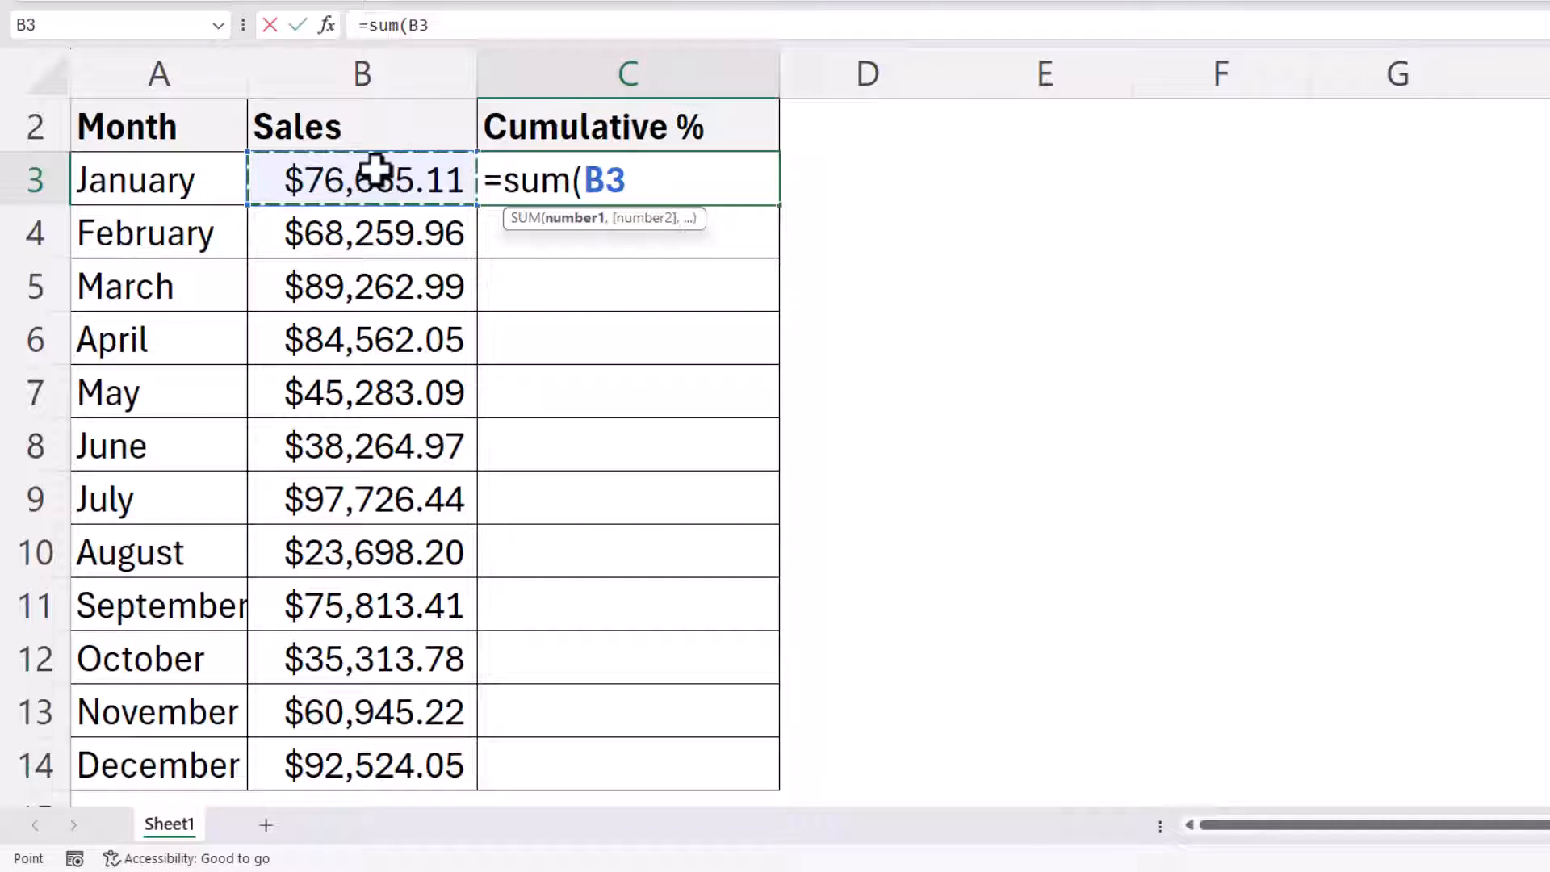
left_click(362, 179)
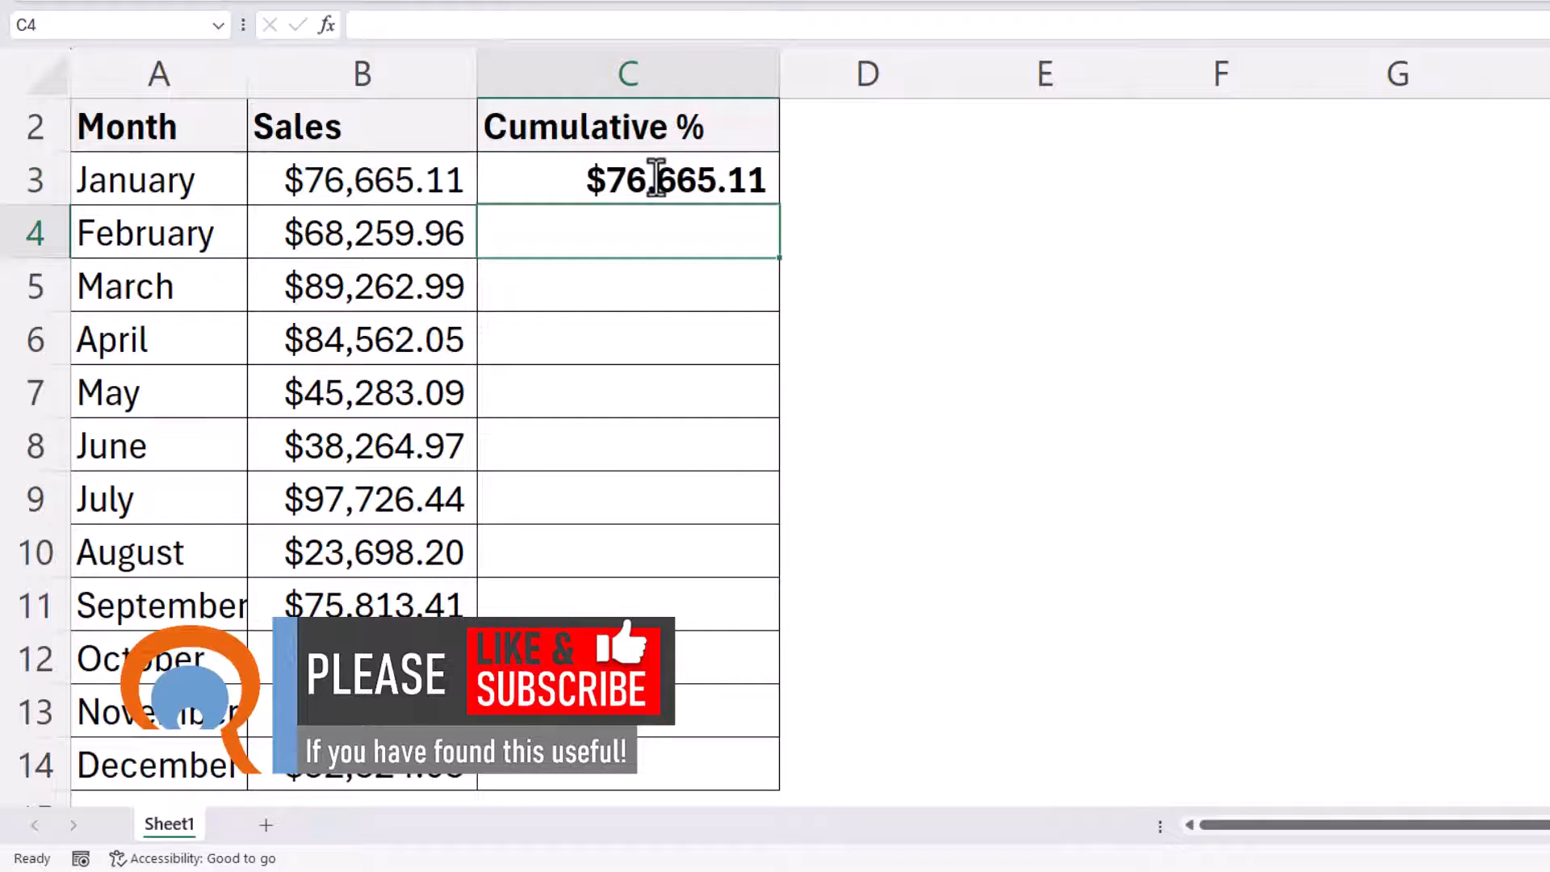
- Fill the running-sum formula down to C14, leaving March's formula unchanged after checking it
left_click(629, 180)
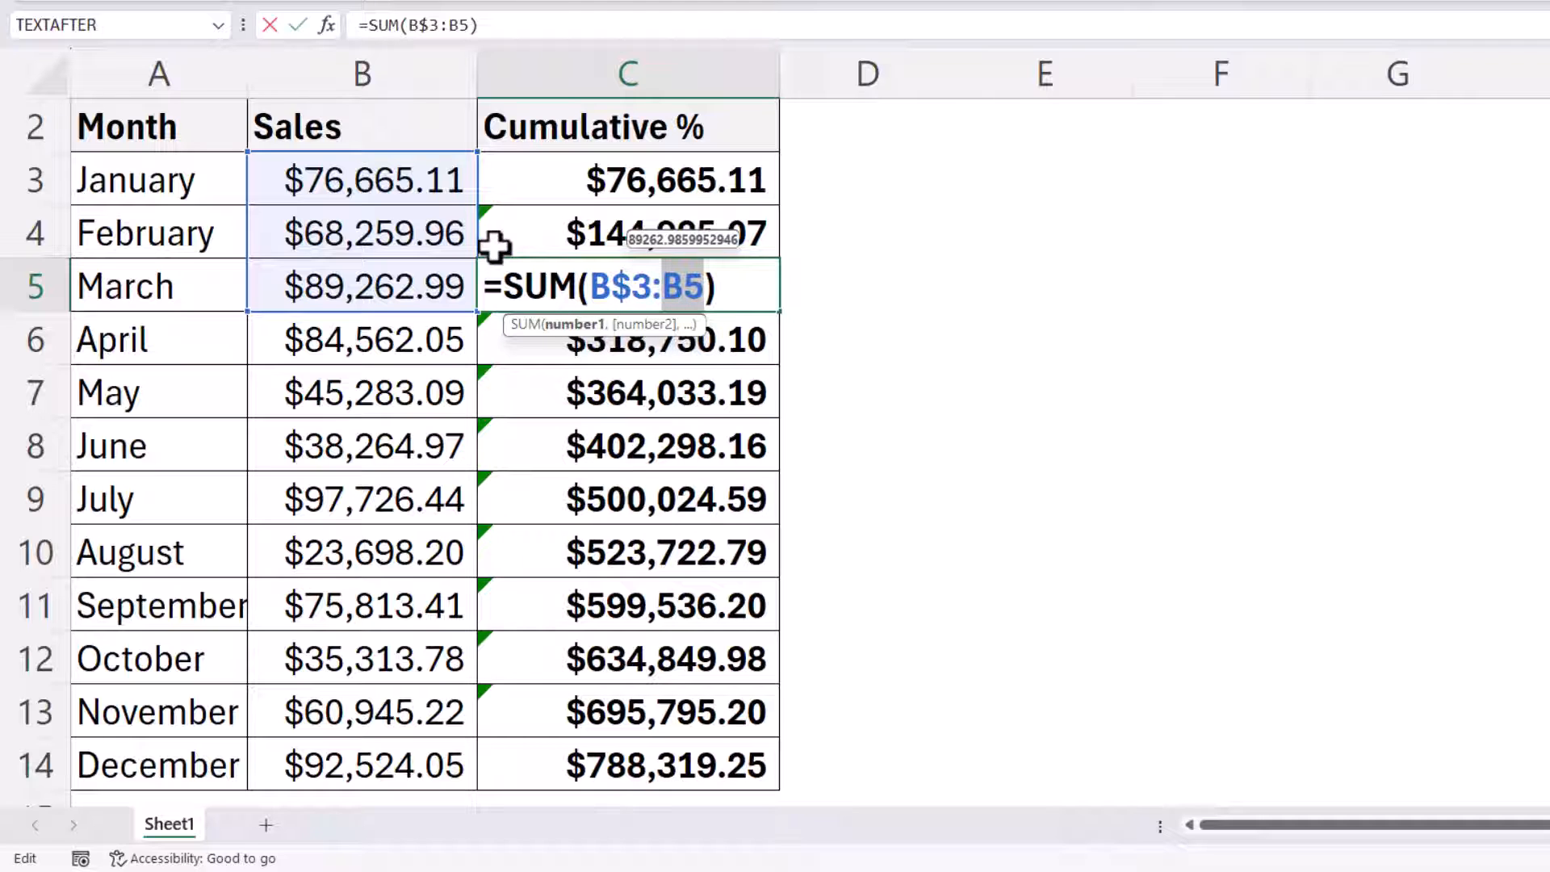
mouse_move(559, 249)
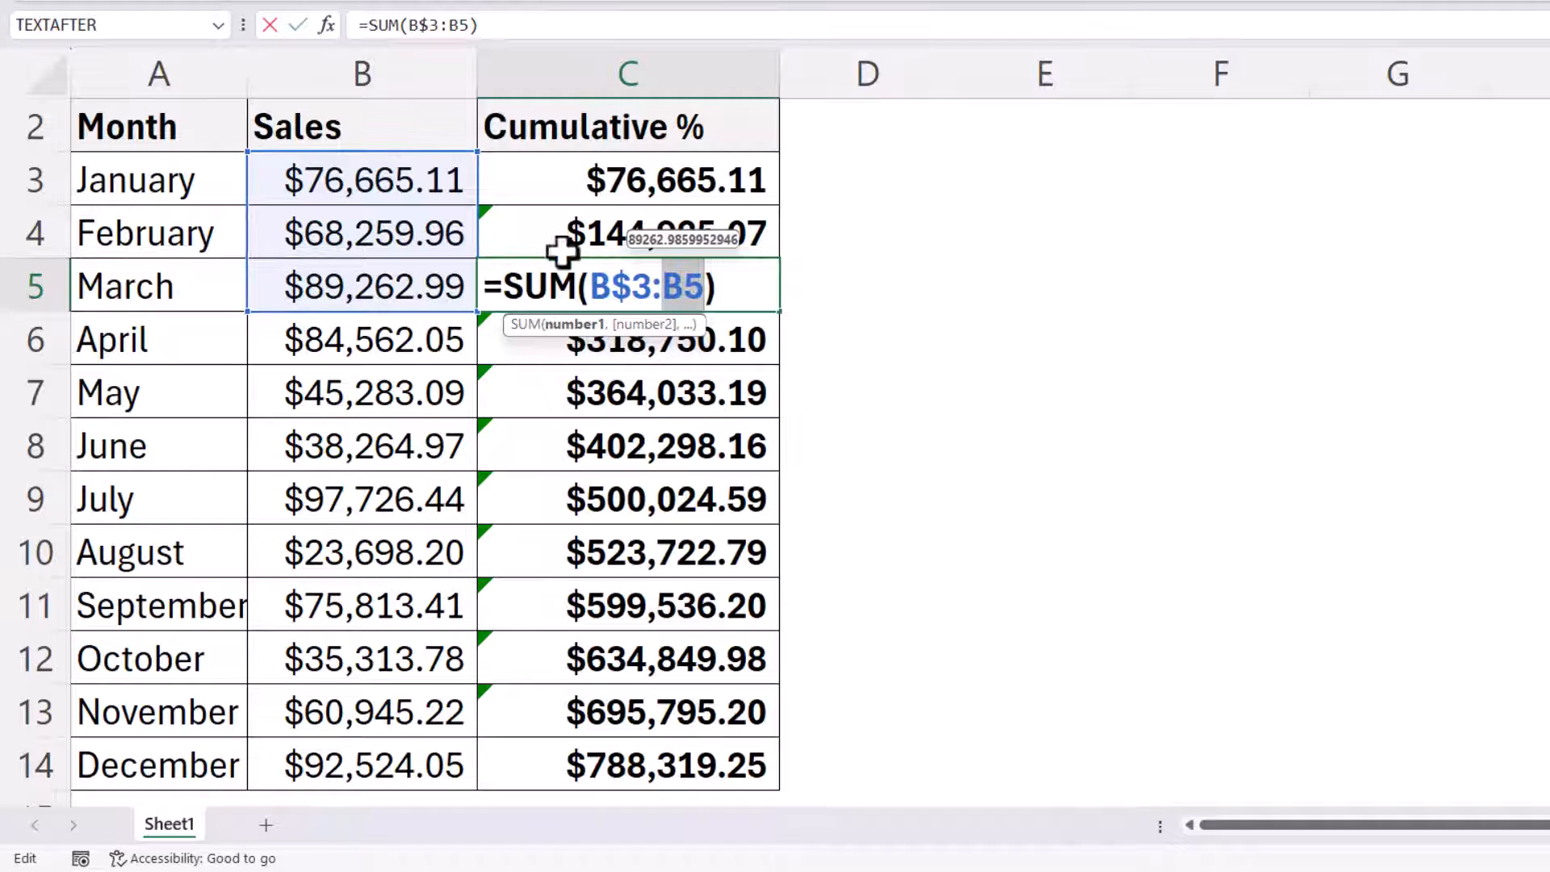
mouse_move(652, 286)
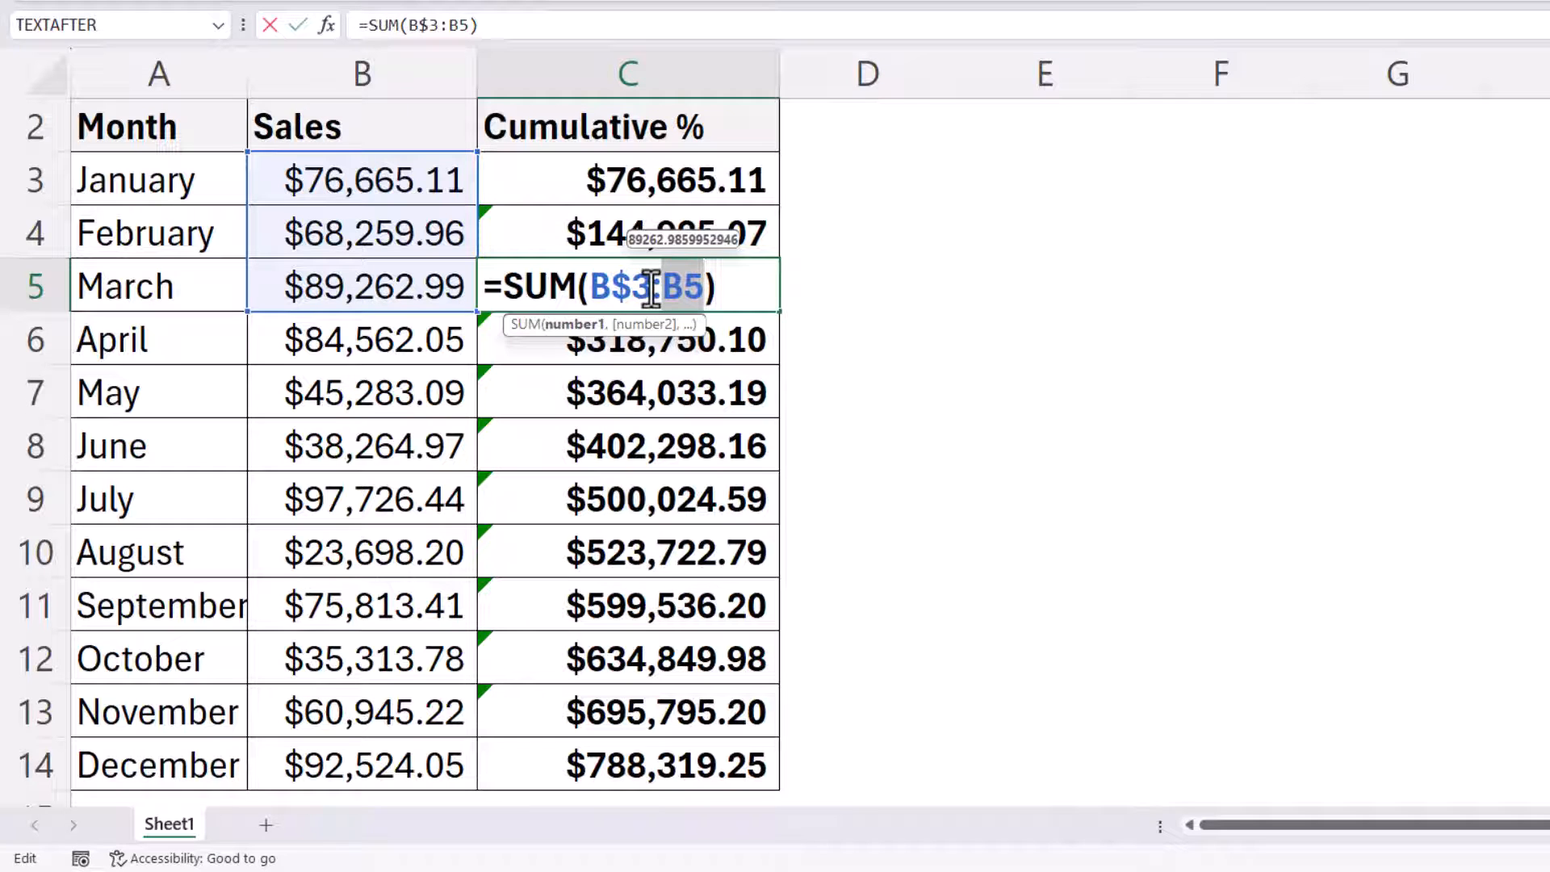
key("Return")
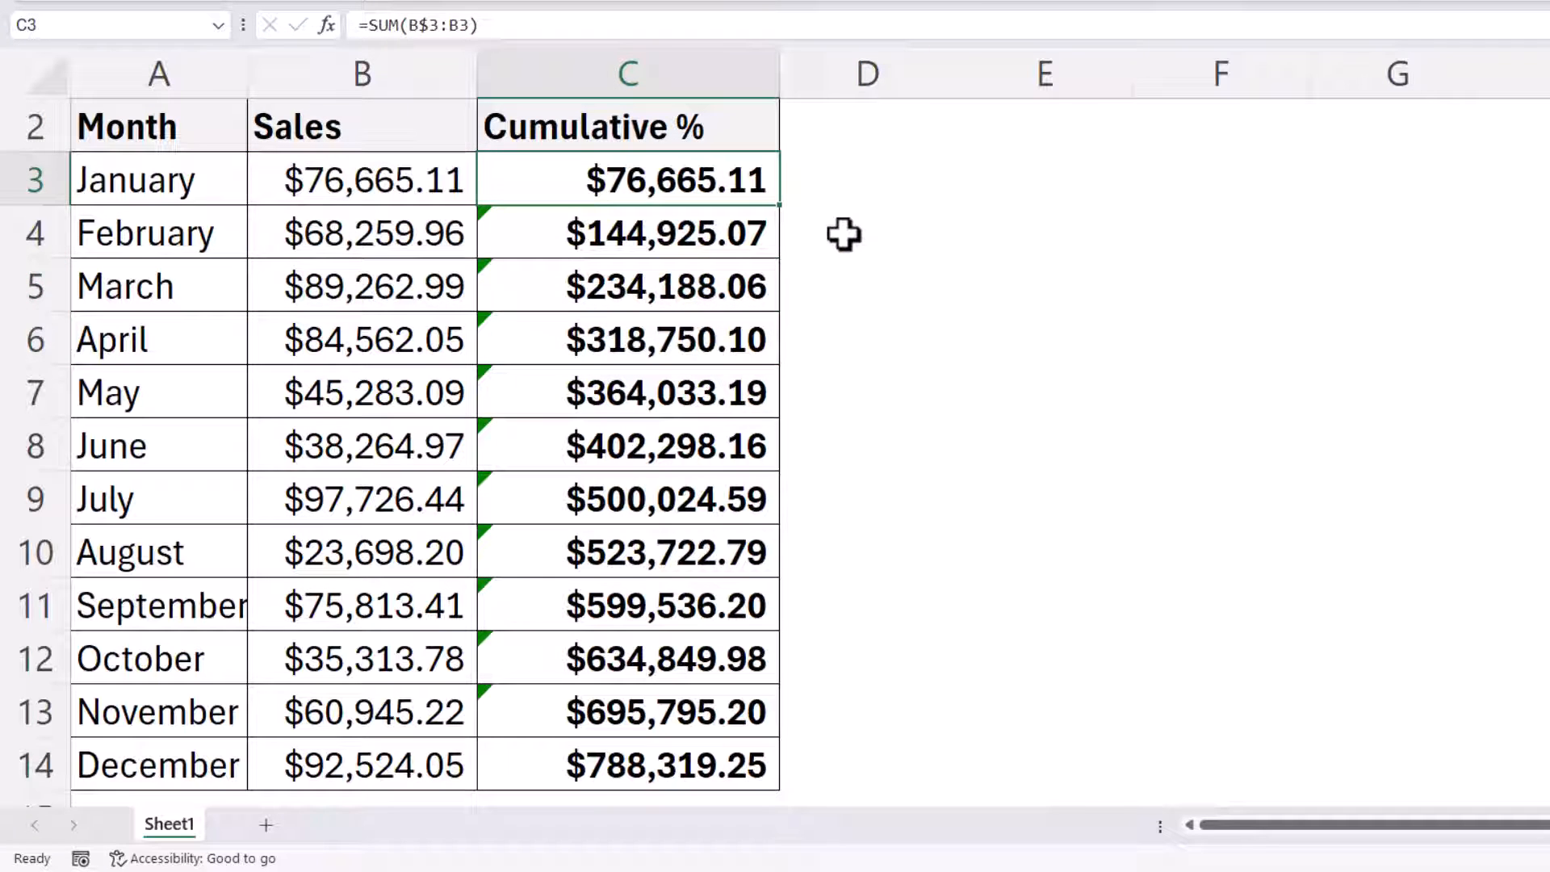
- Divide C3's running sum by SUM($B$3:$B$14), locking the total range with F4
double_click(626, 180)
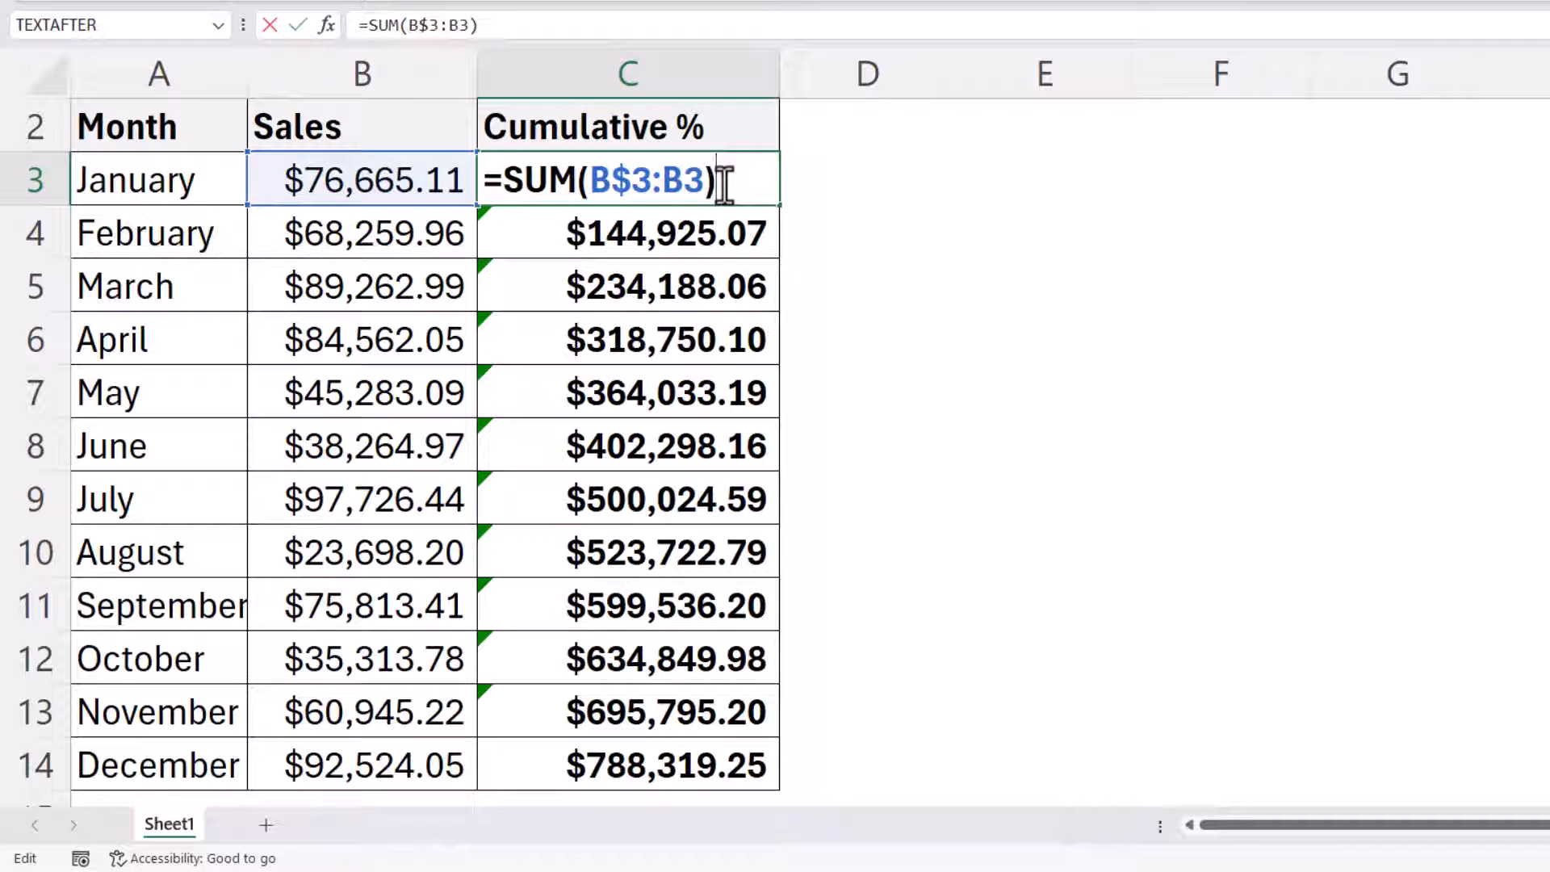
type("/")
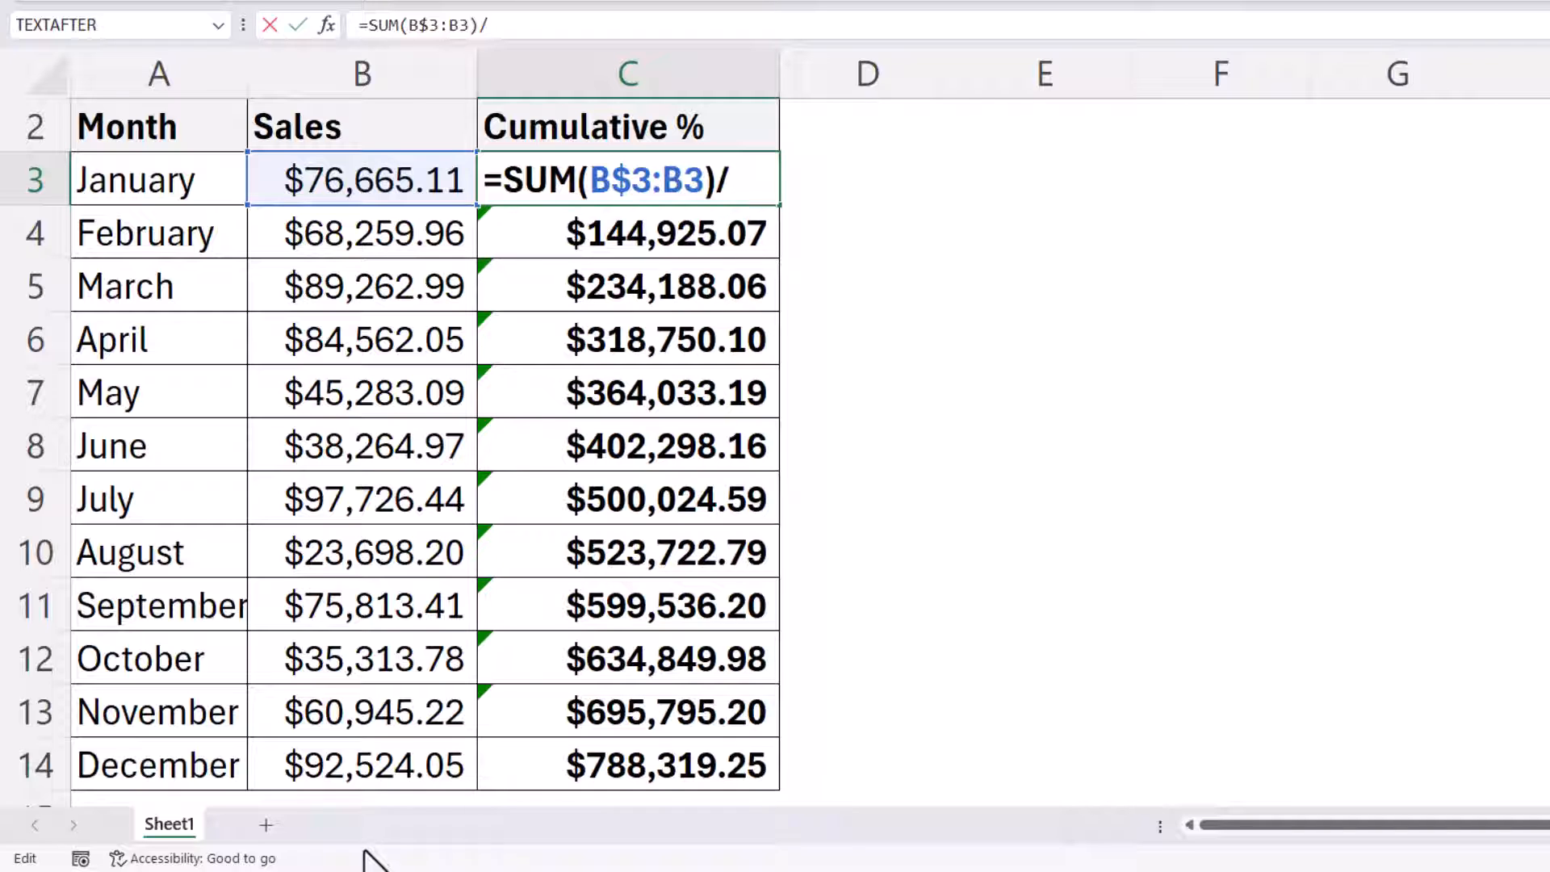
type("sum(B3:B14")
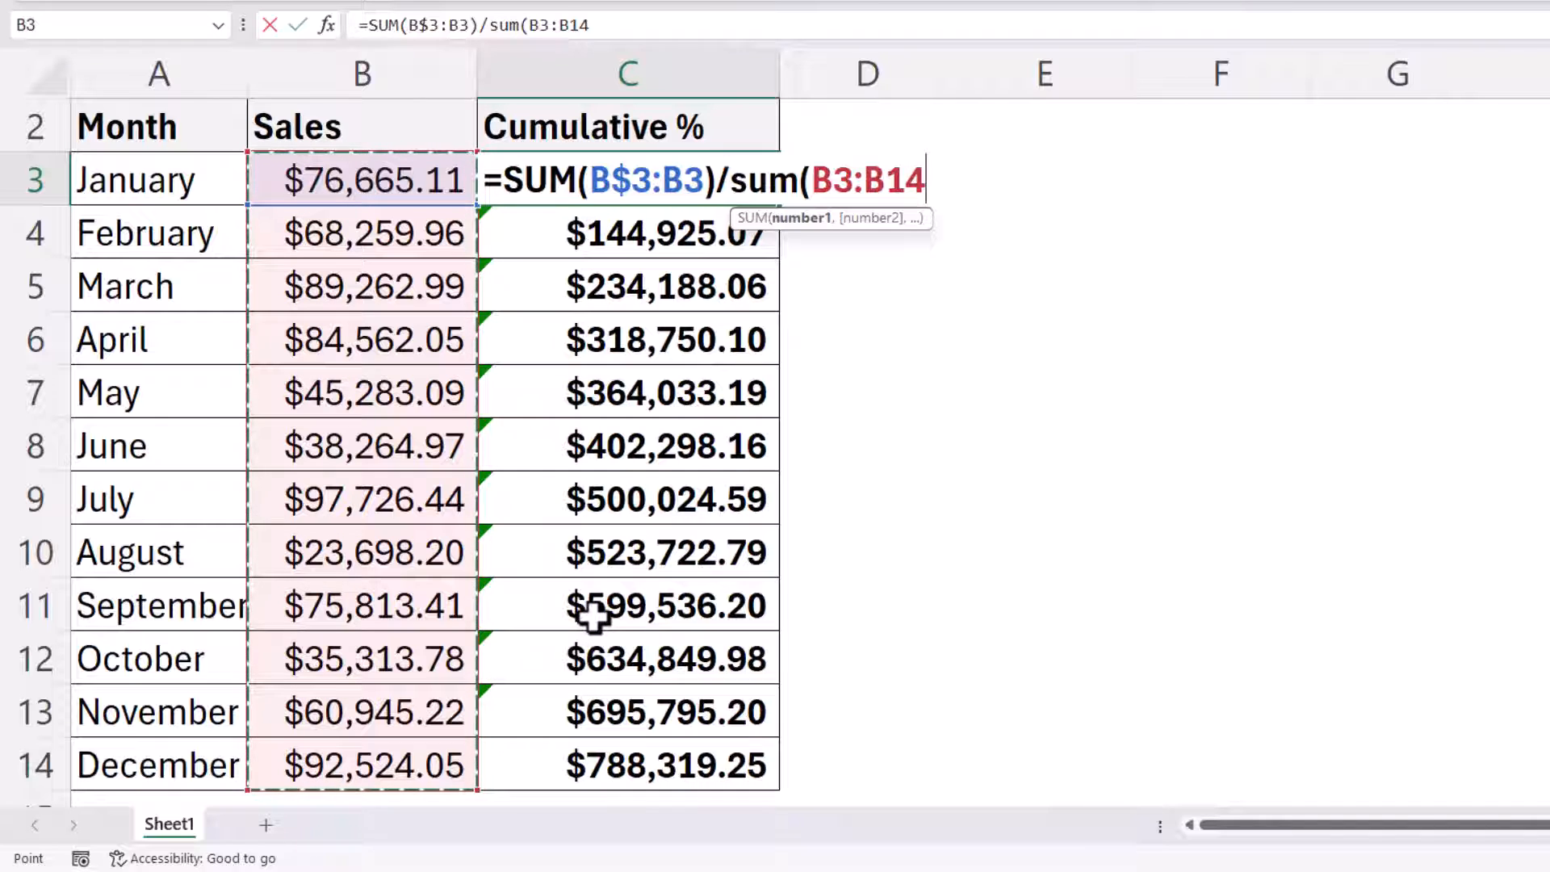
key("f4")
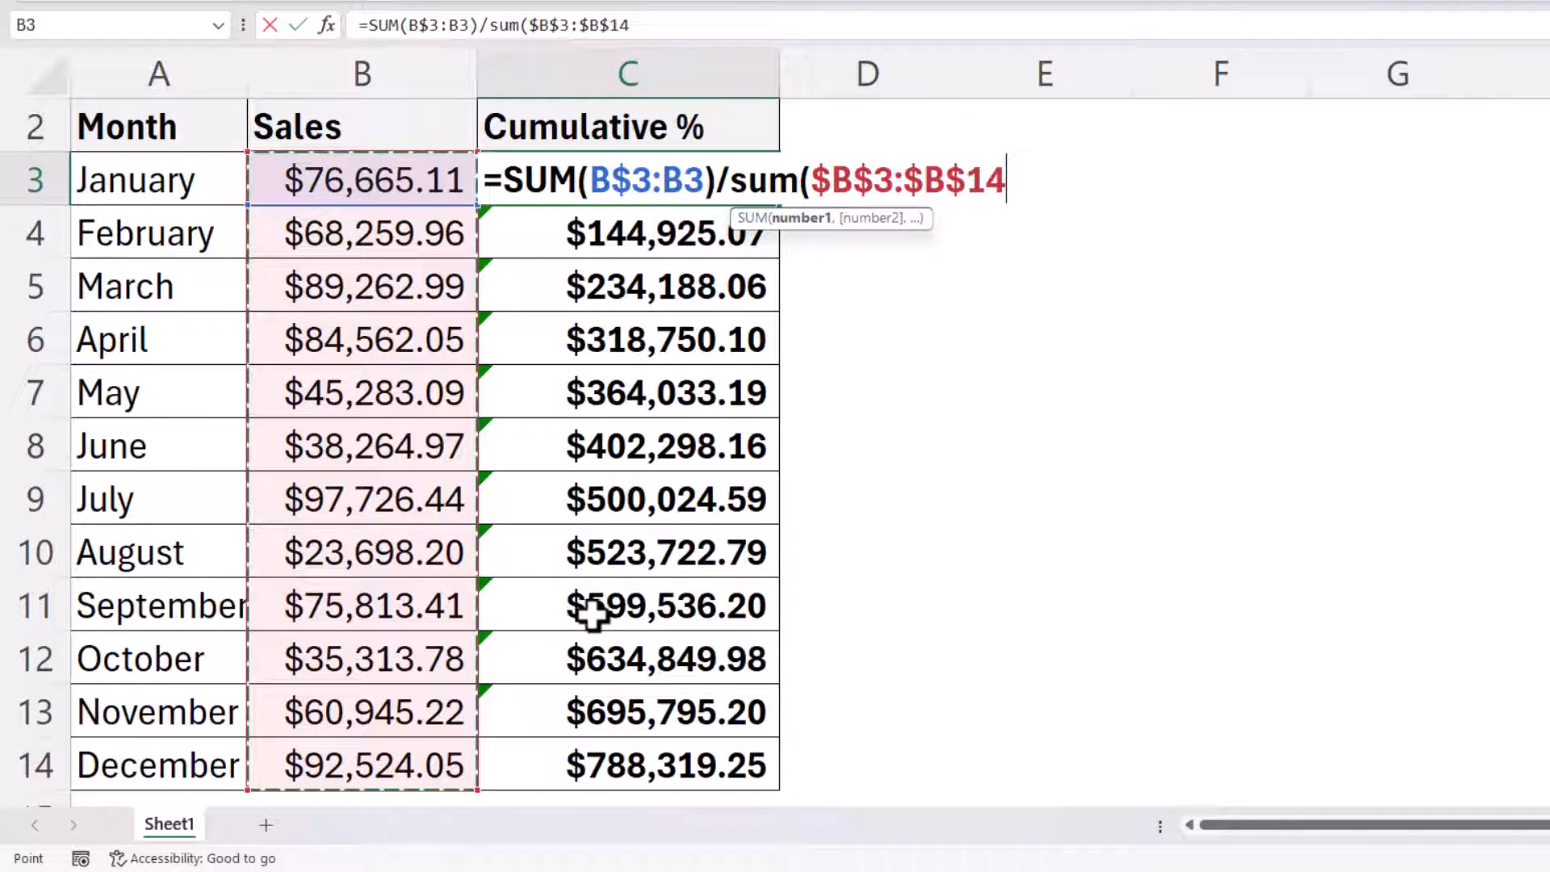
mouse_move(683, 549)
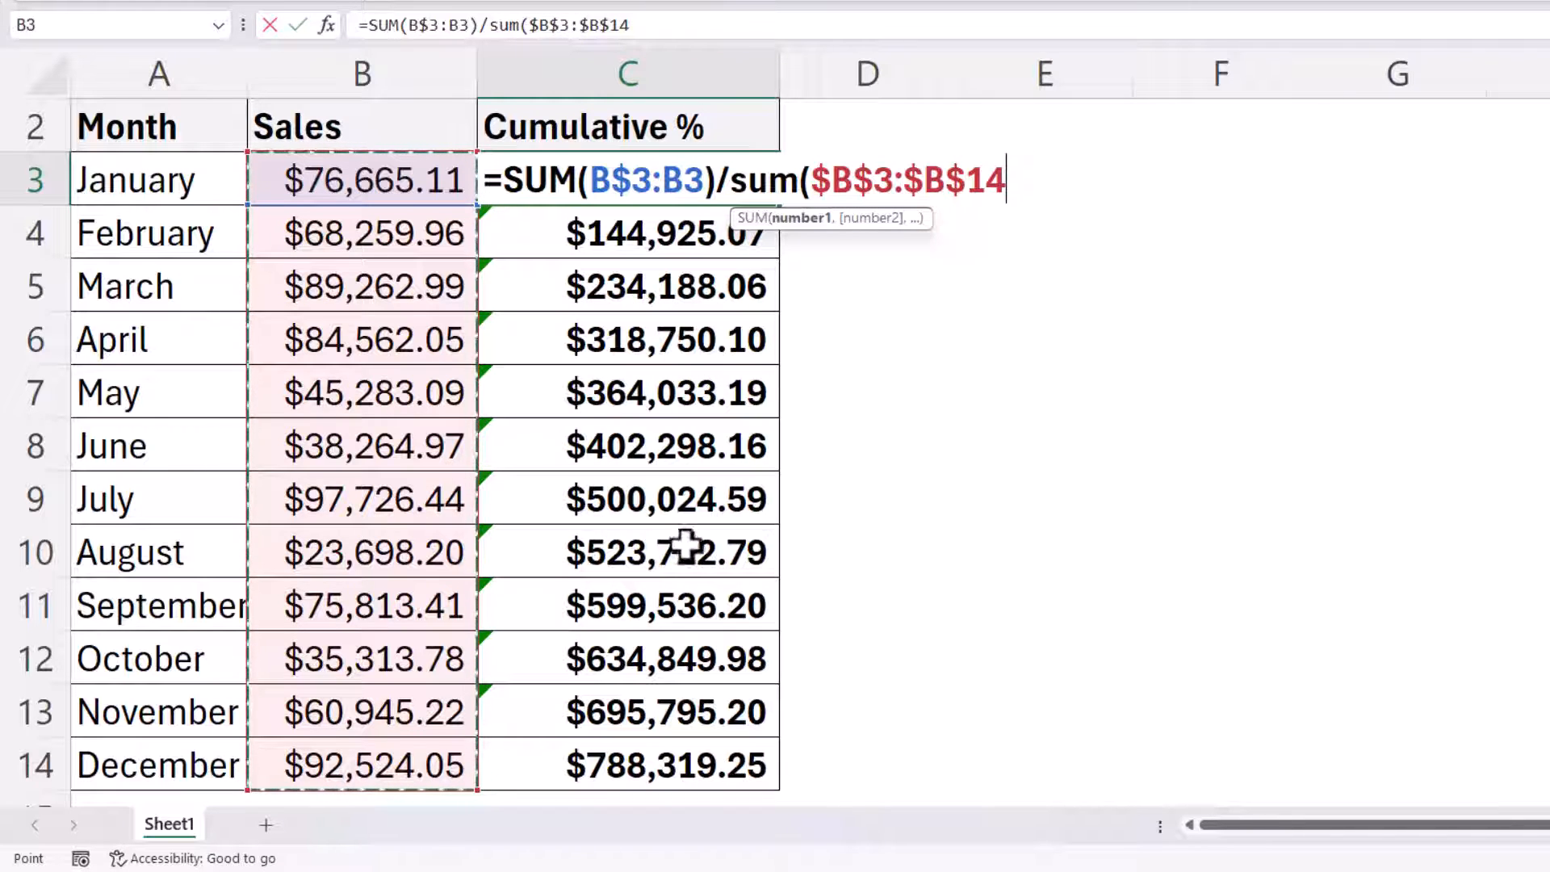
mouse_move(1102, 184)
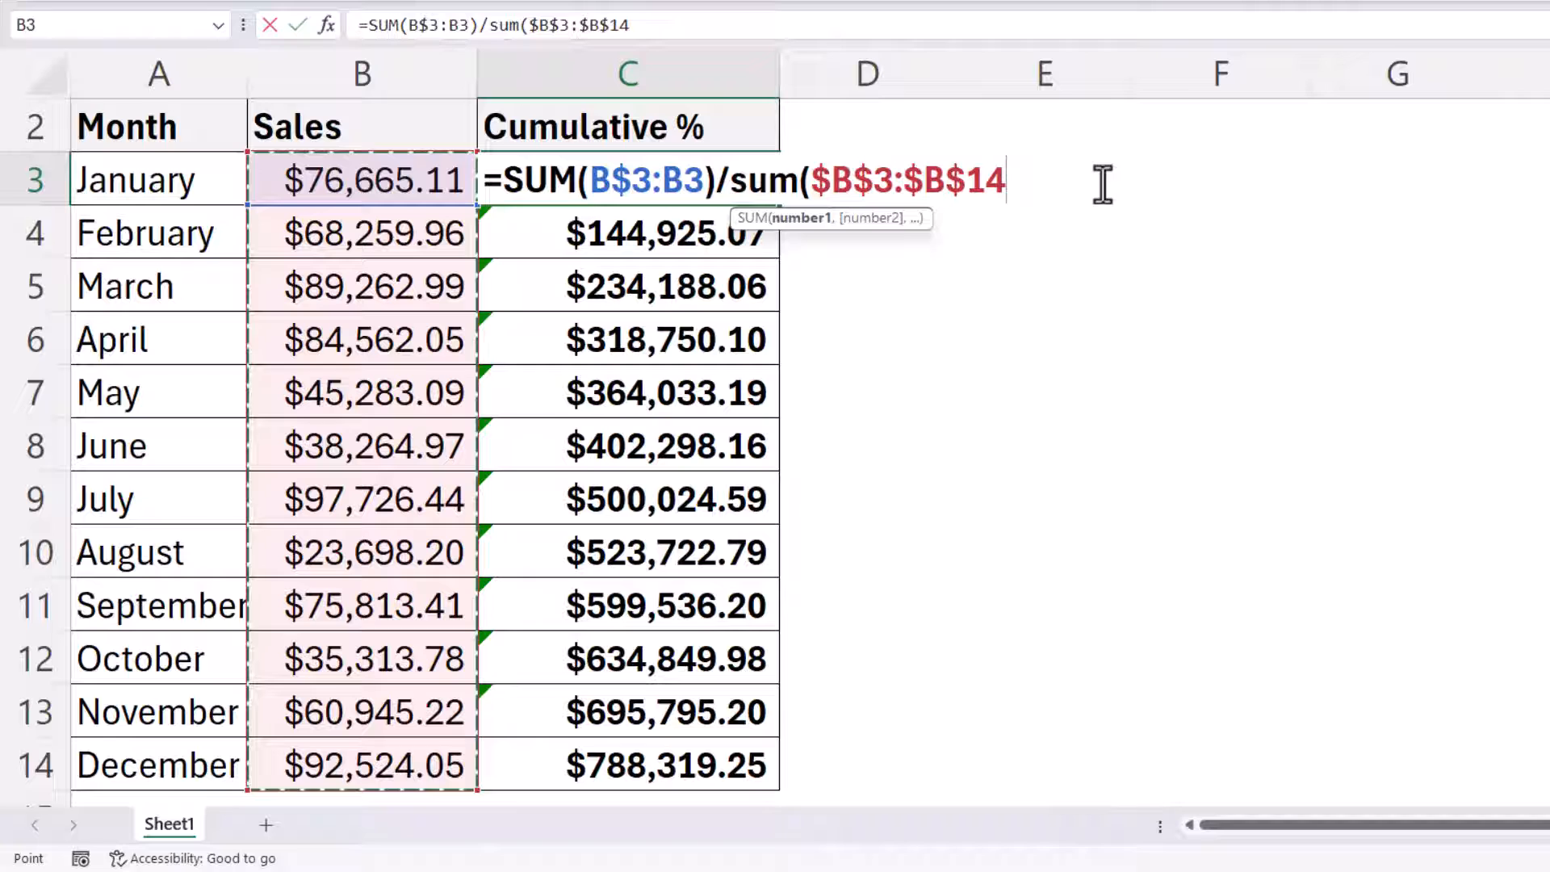
type(")")
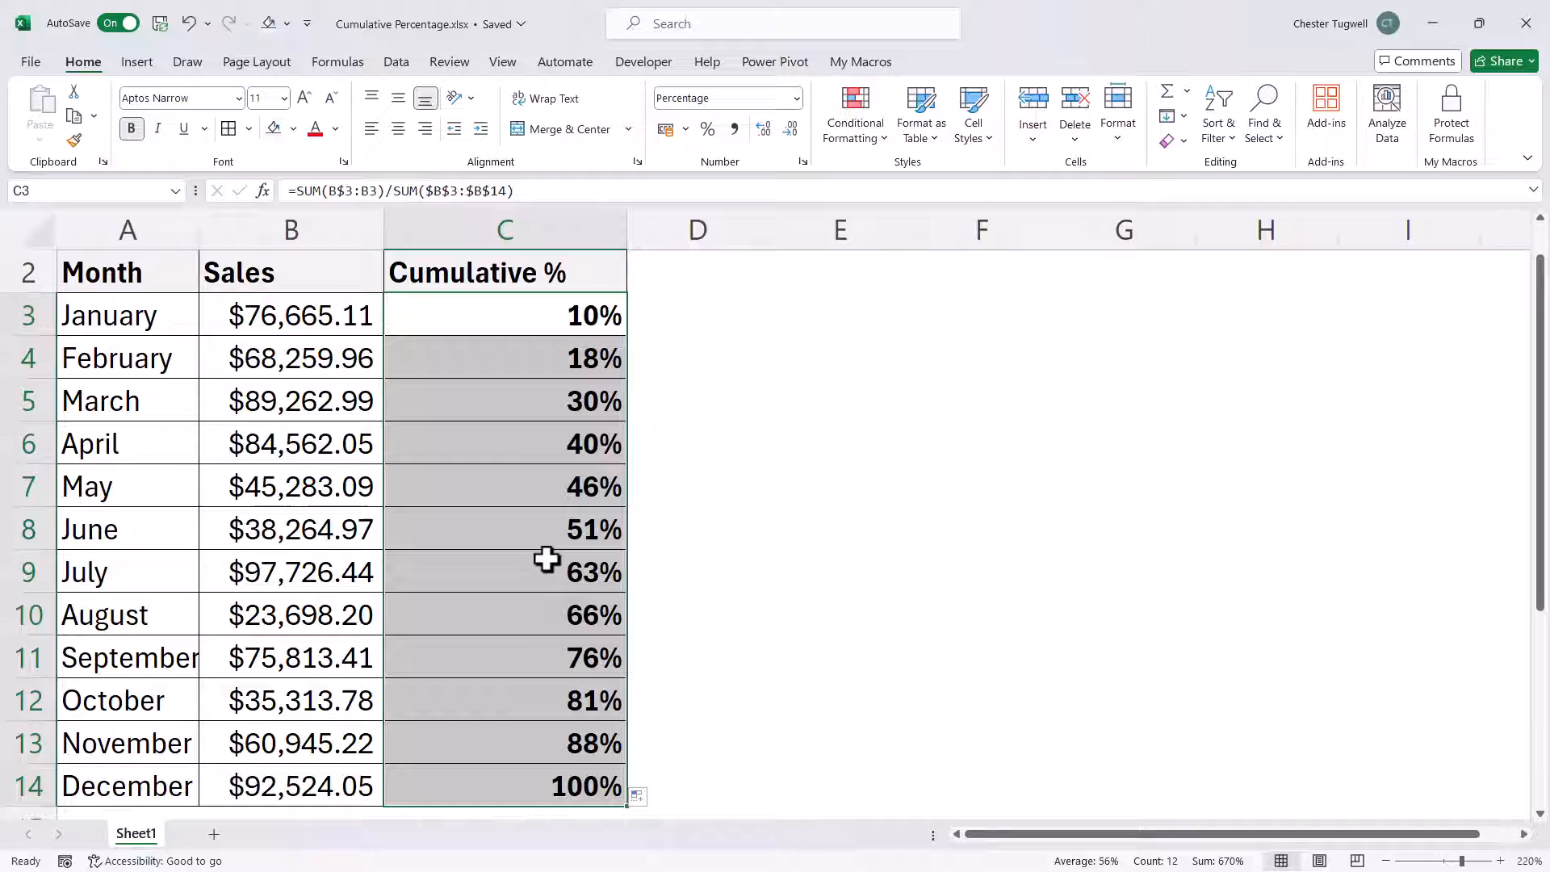
mouse_move(763, 579)
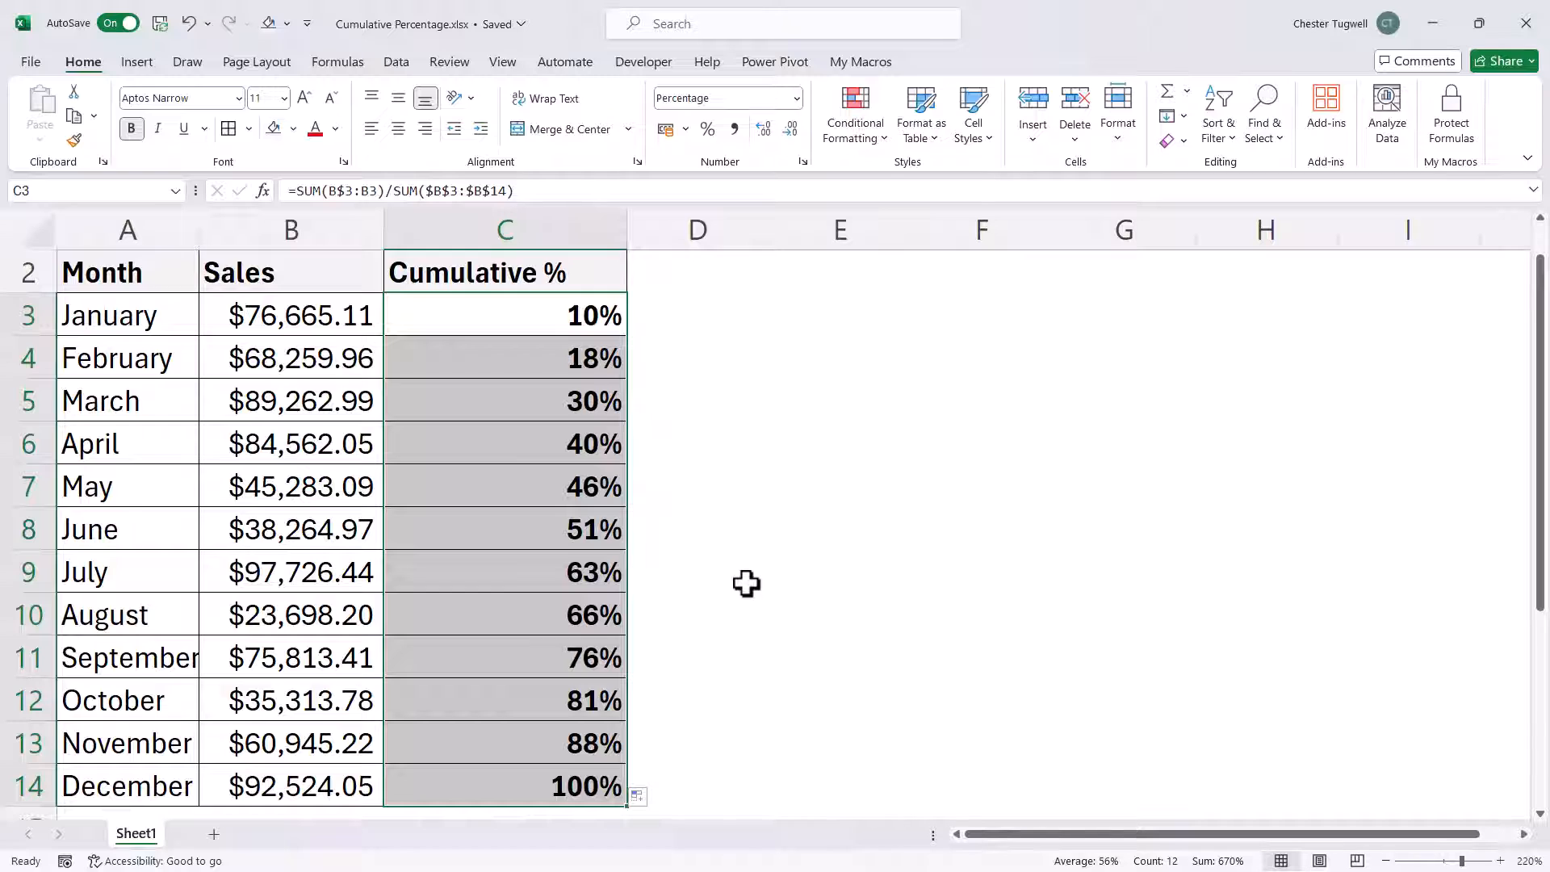
mouse_move(769, 577)
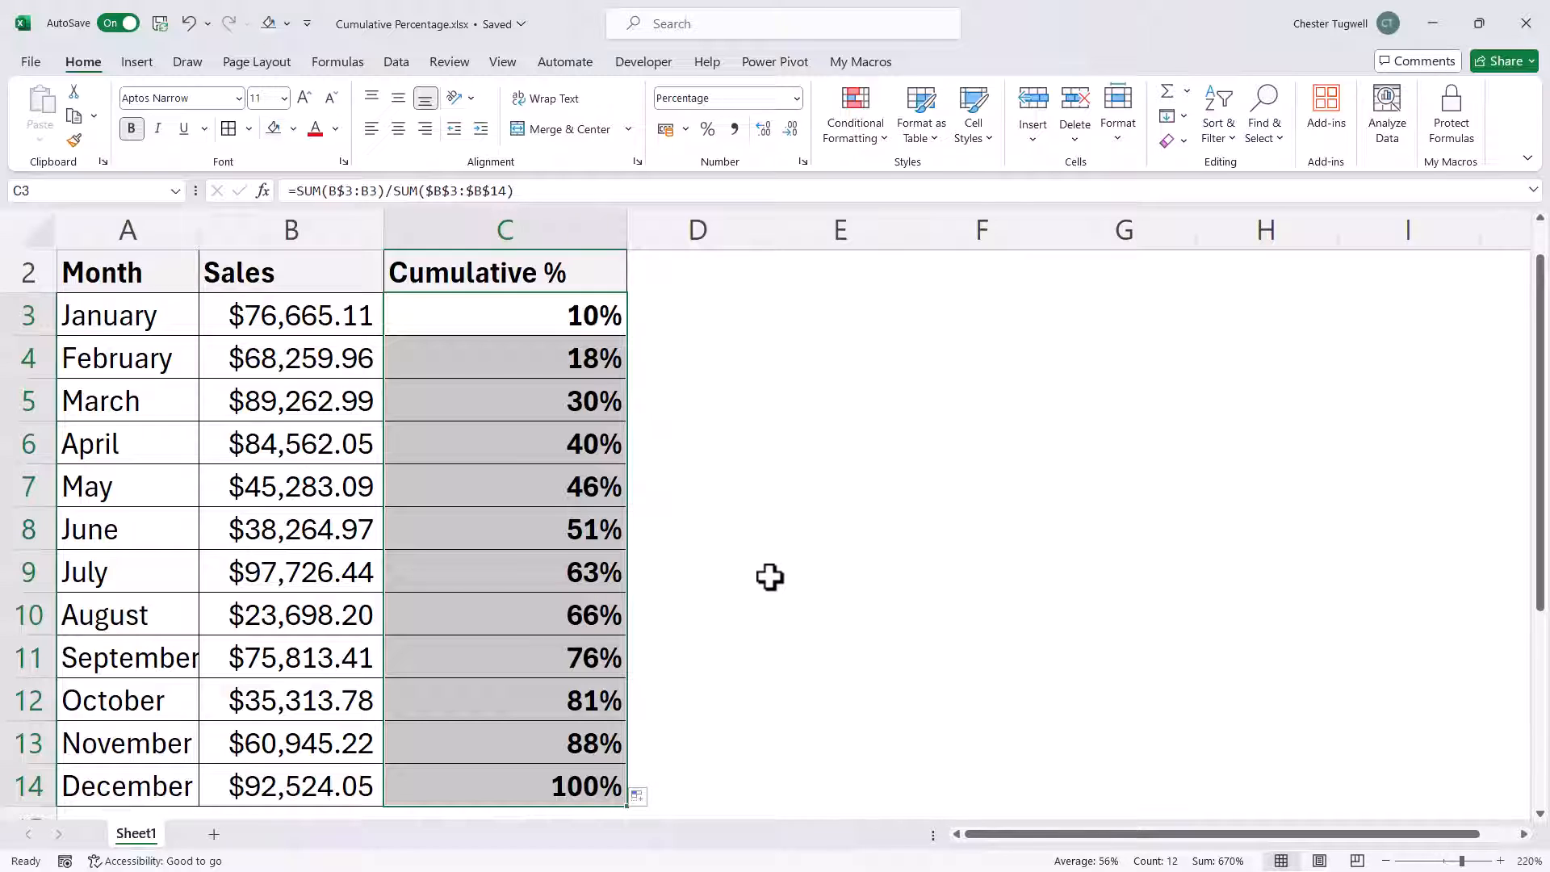
mouse_move(956, 477)
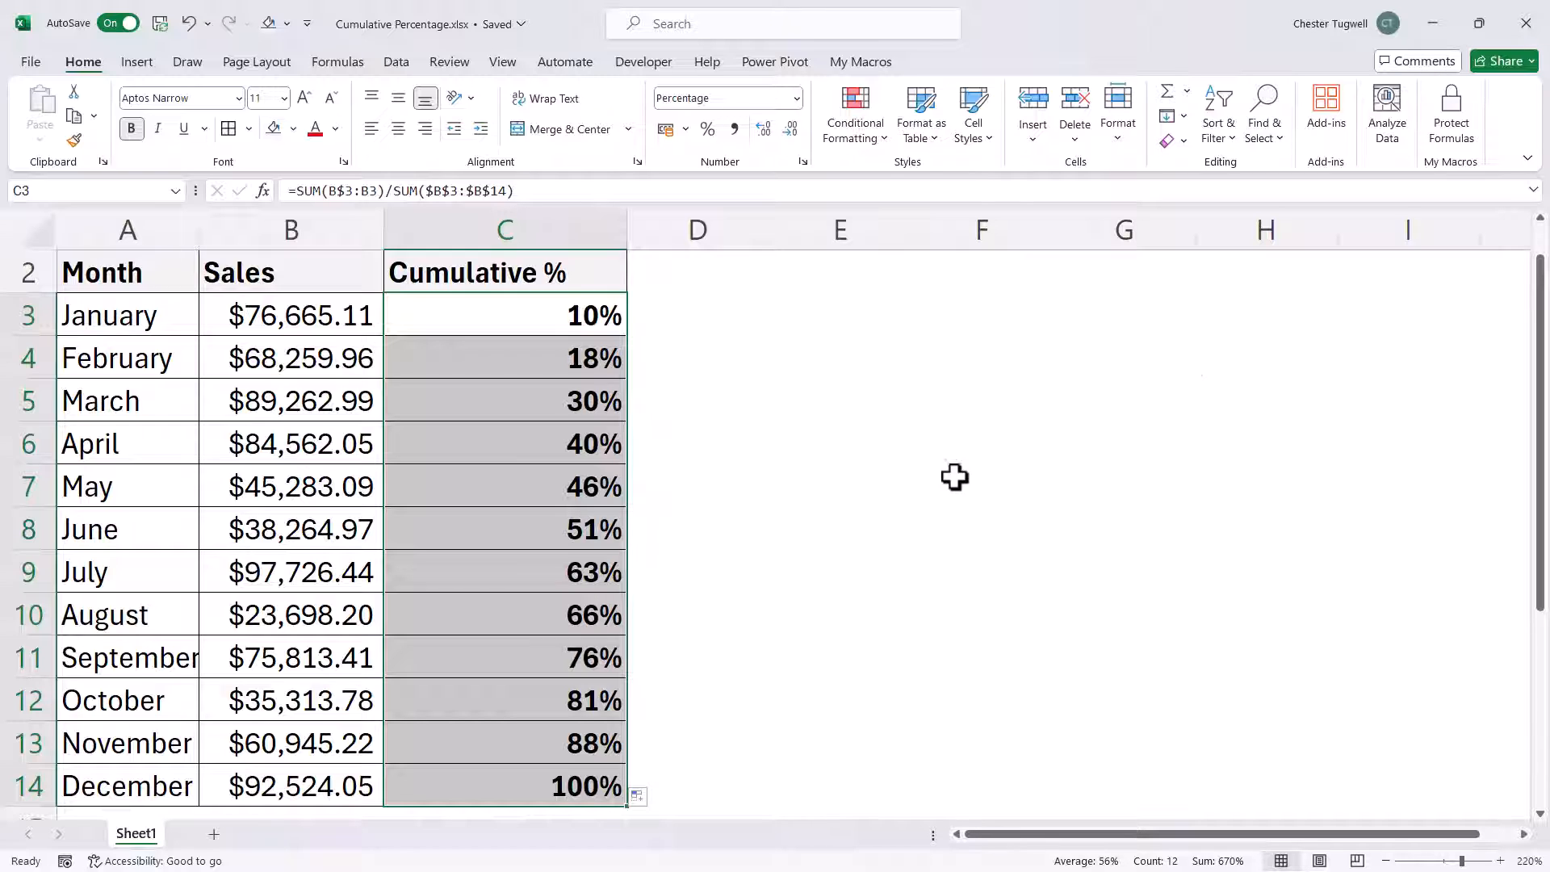